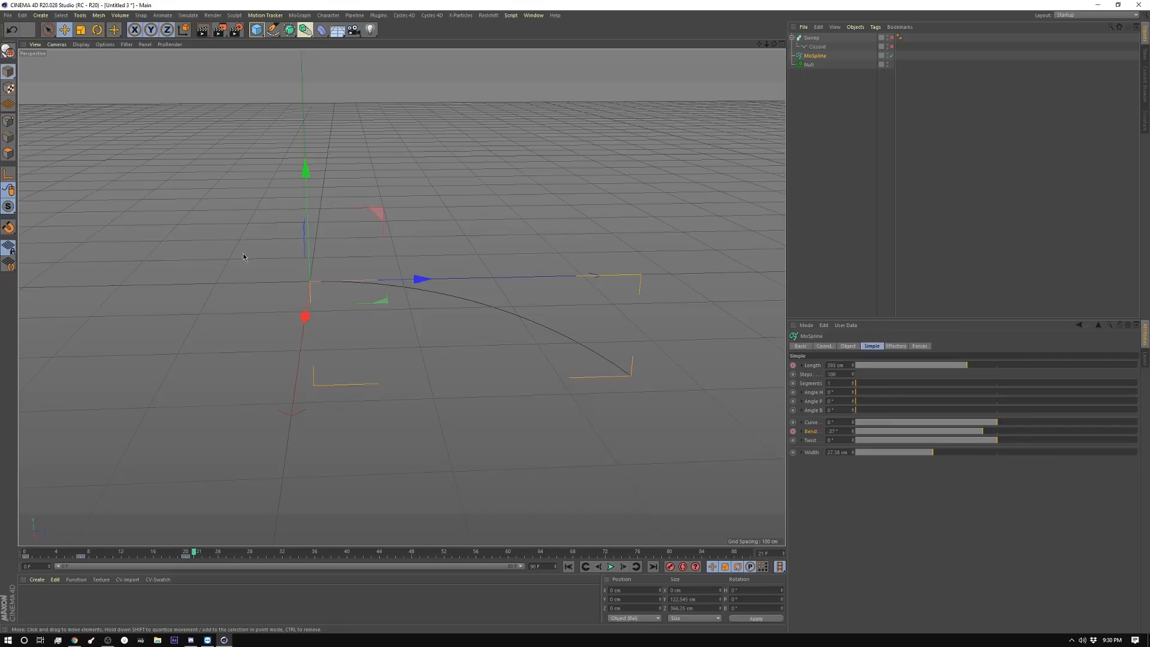
# Replay the spline growth from frame 0 and keep the MoSpline Display Mode as Line
pyautogui.click(814, 56)
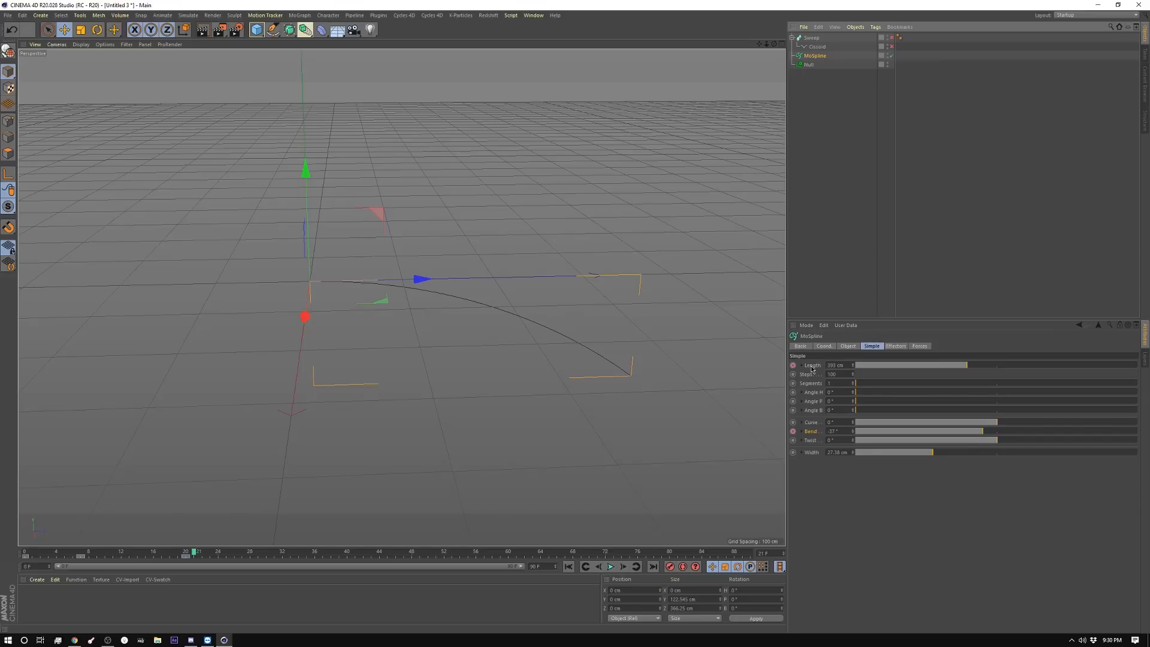
pyautogui.click(586, 566)
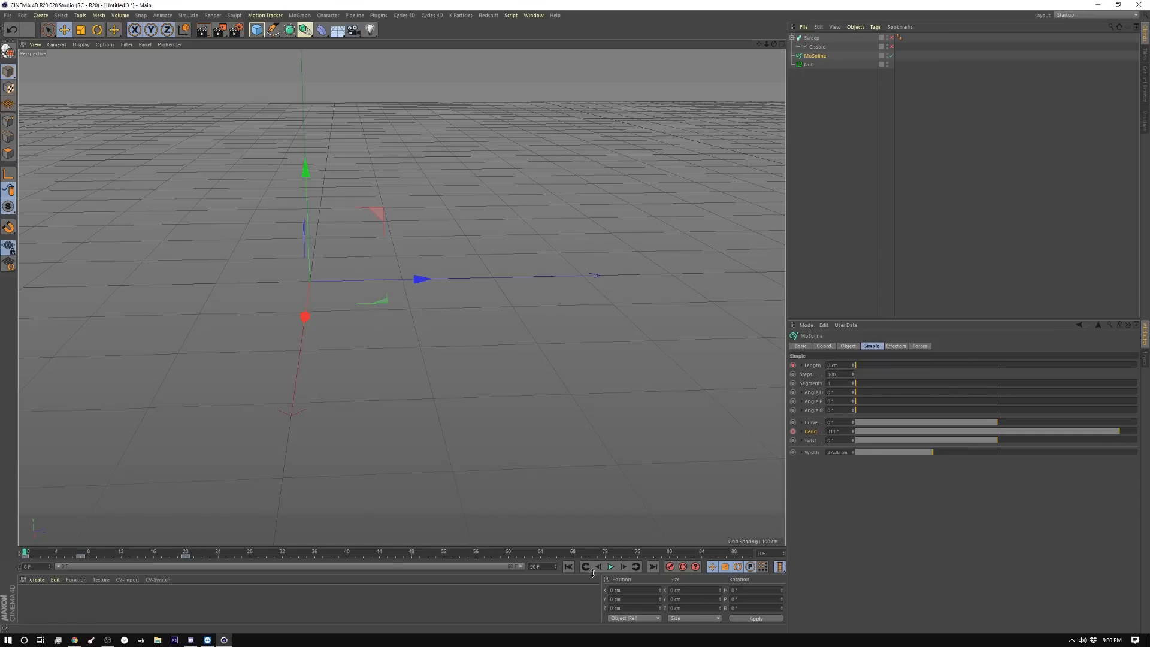
pyautogui.click(847, 345)
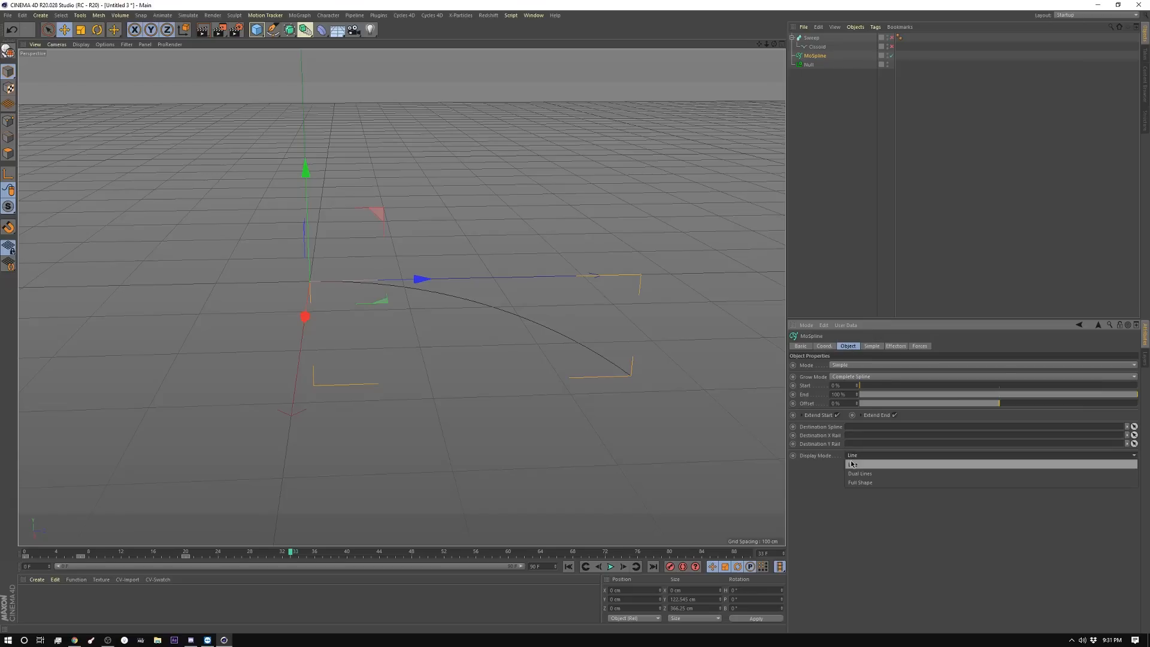
pyautogui.click(852, 464)
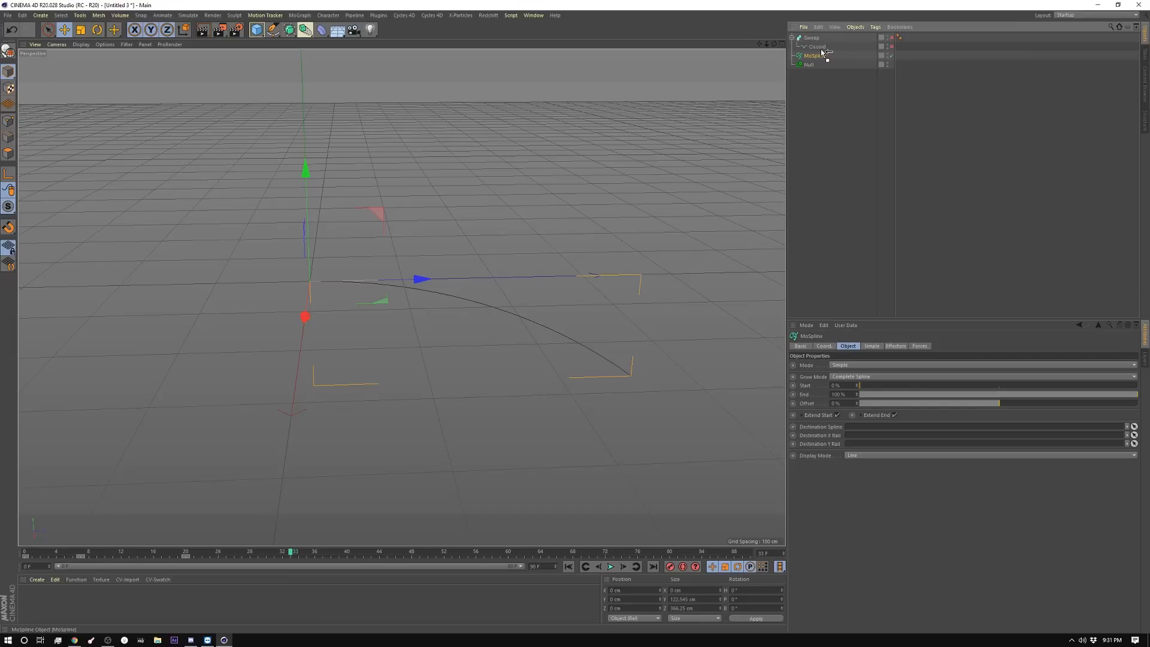
# Select the Sweep object to edit its Scale profile under Details
pyautogui.click(817, 47)
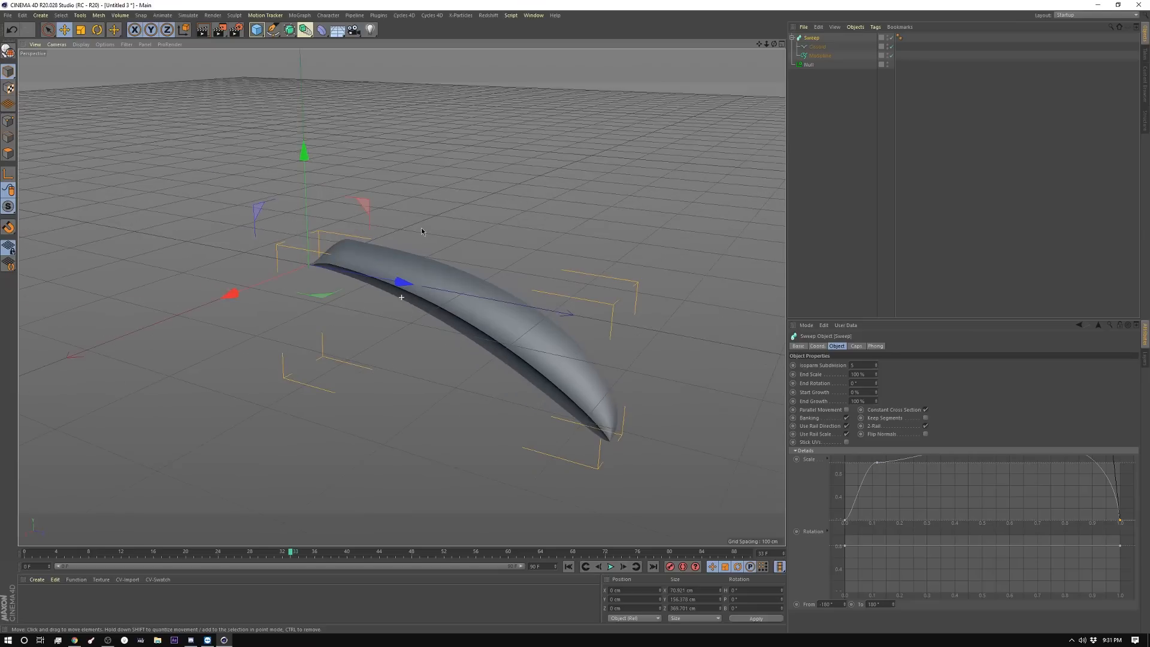
pyautogui.moveTo(691, 416)
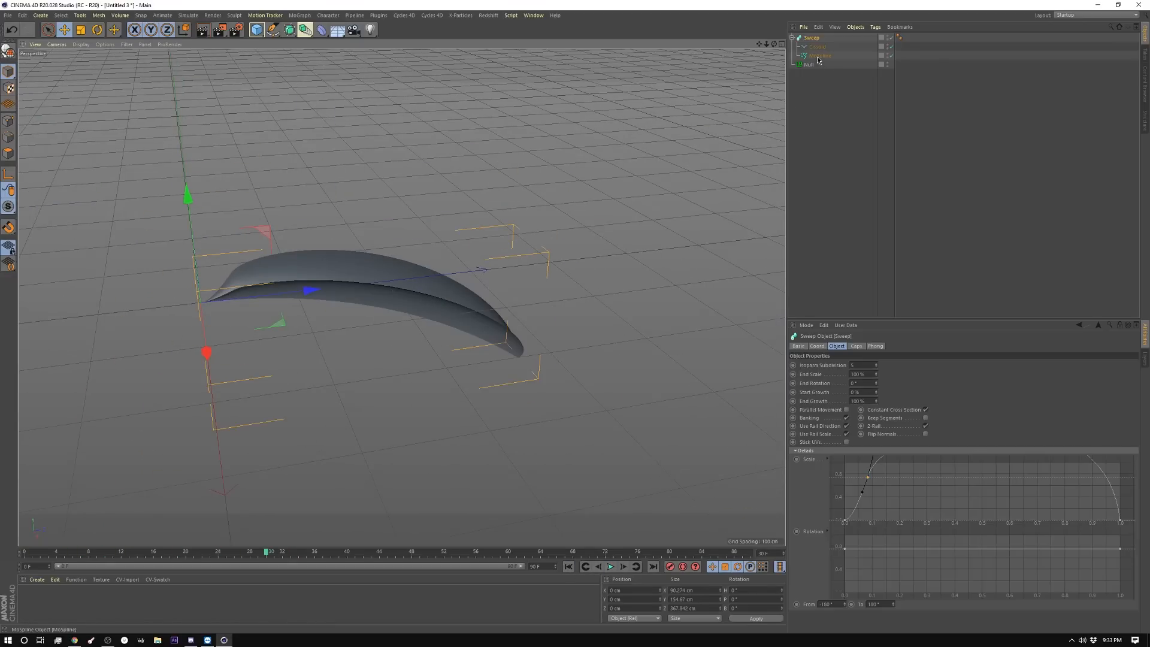
# Select the MoSpline and rewind the timeline to watch the petal grow again
pyautogui.click(819, 56)
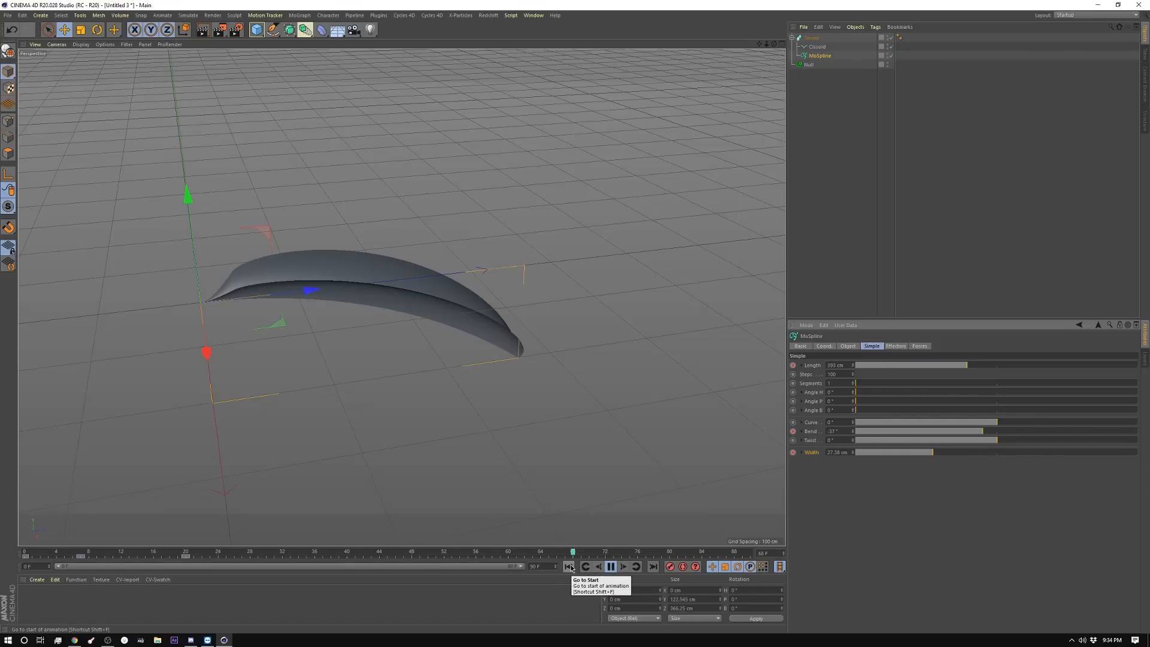
pyautogui.click(571, 567)
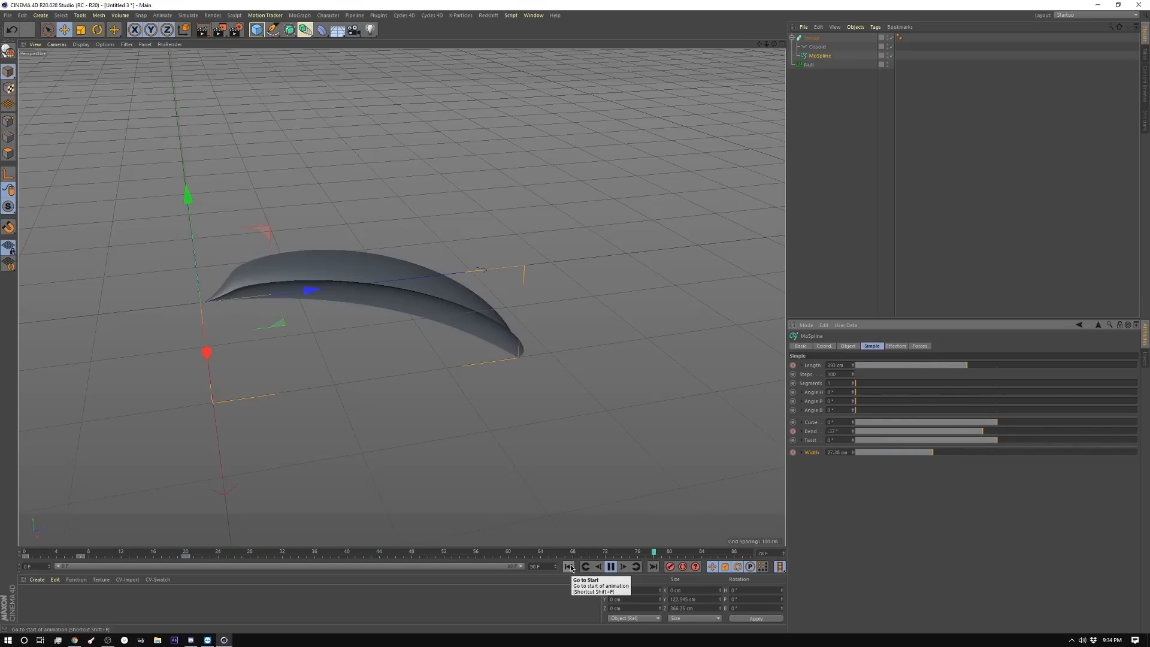
pyautogui.click(568, 567)
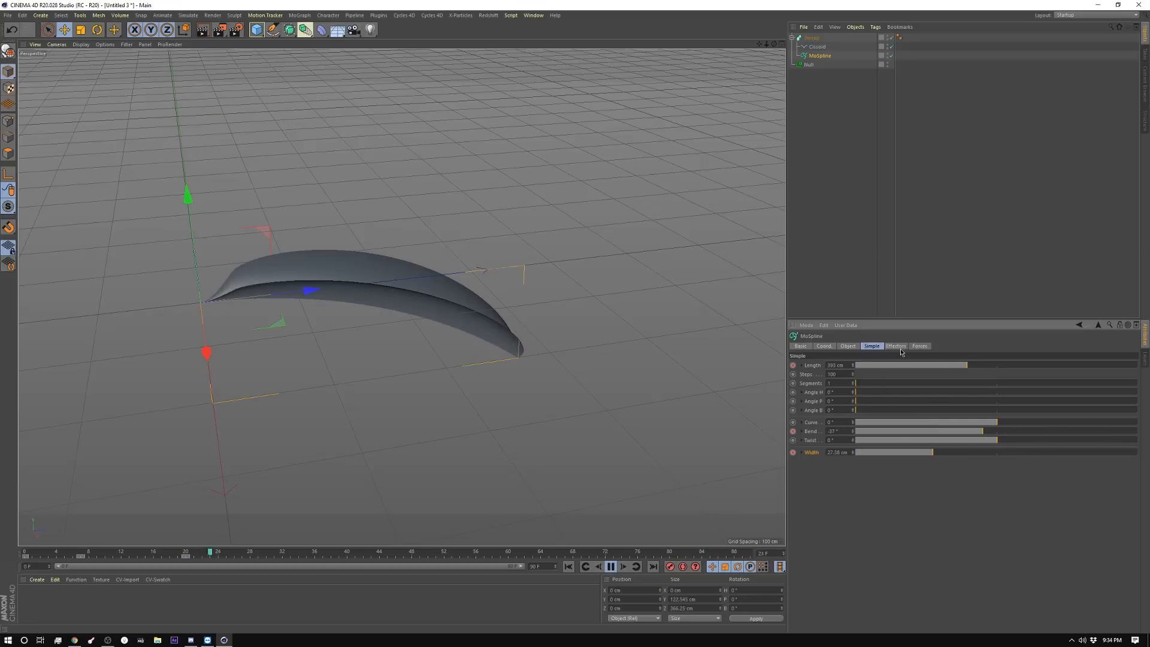
# Add a Wind deformer and clone the Sweep petal in Radial mode into a five-petal ring
pyautogui.click(919, 345)
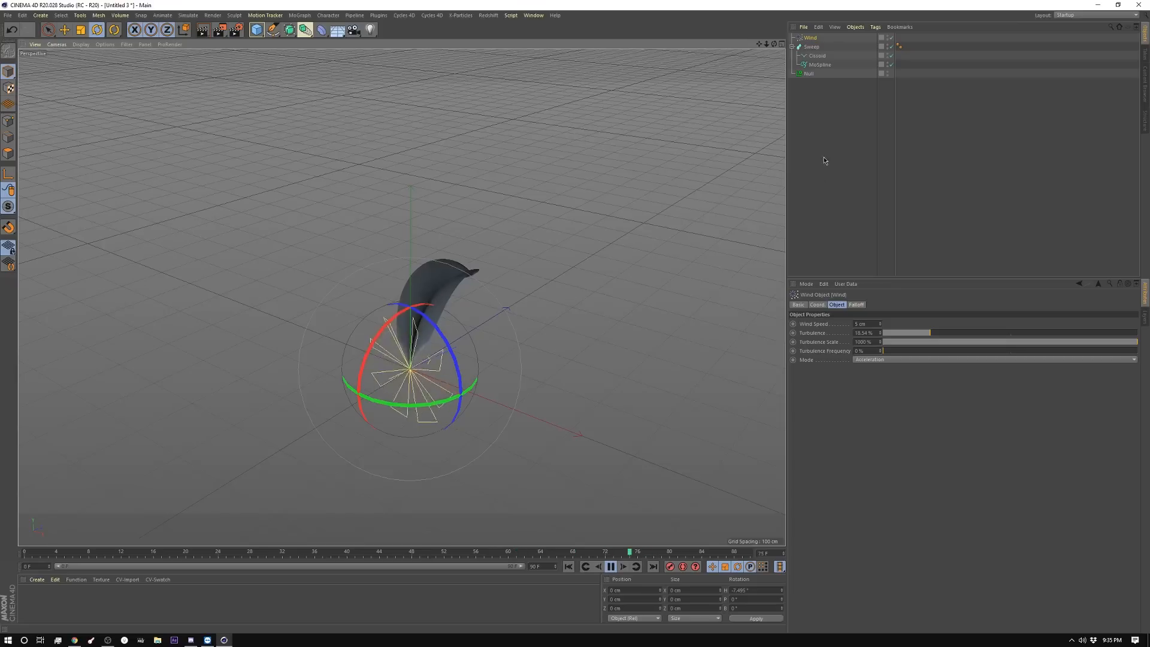
pyautogui.click(811, 47)
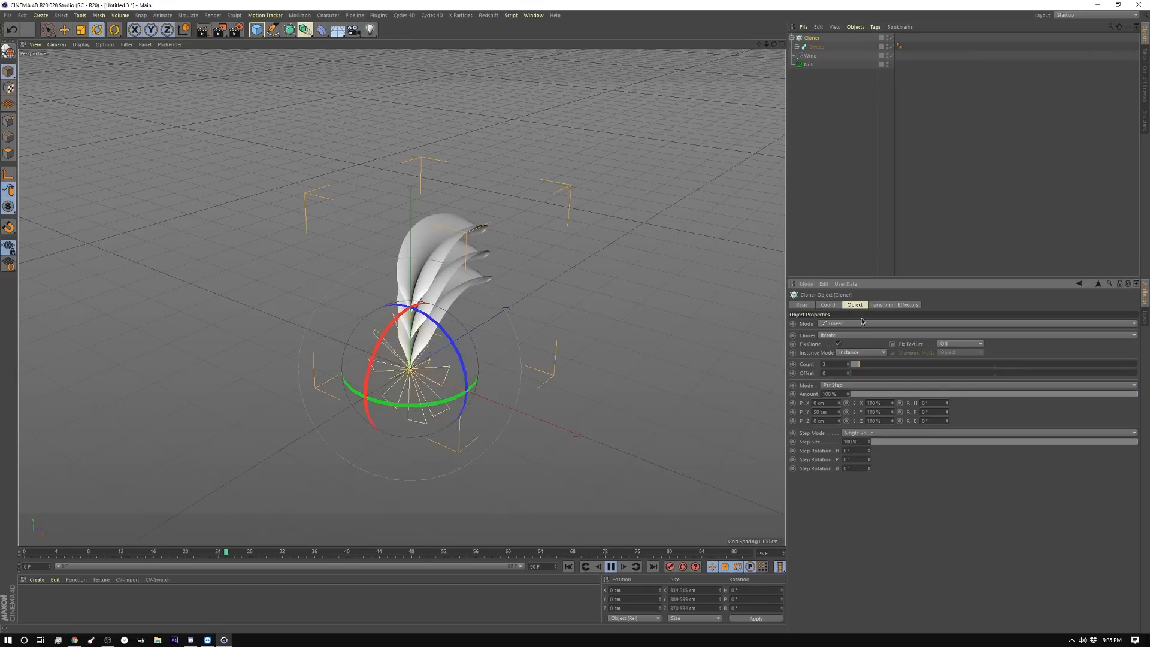
pyautogui.click(837, 324)
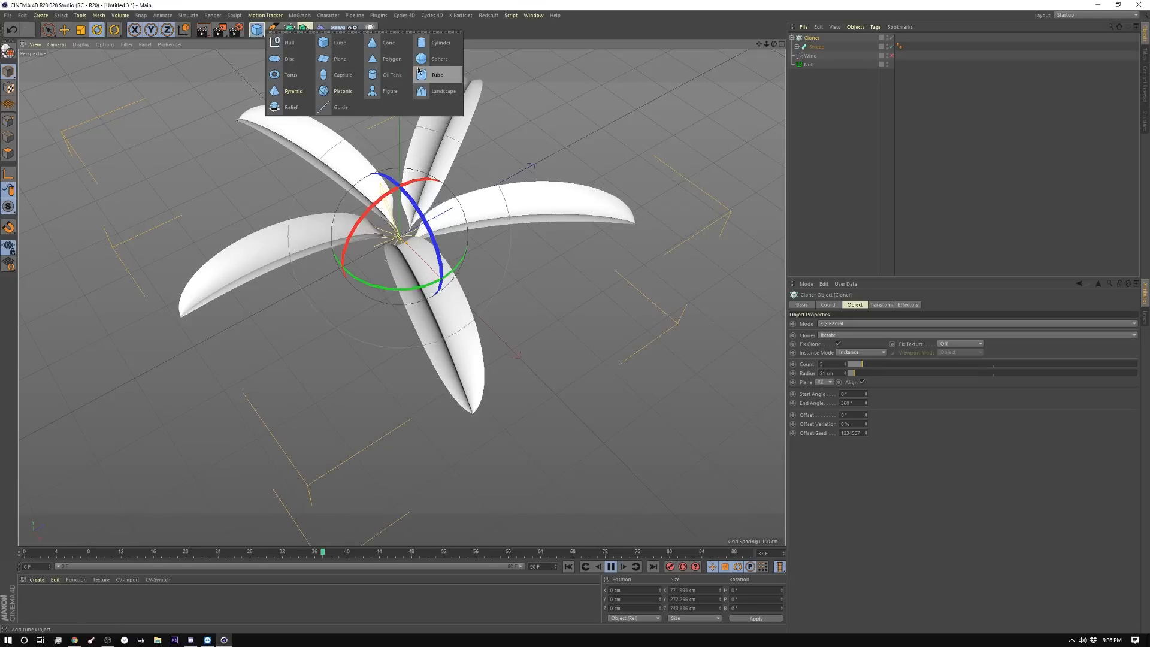
# Add a Sphere as the flower centre and a Random effector to the scene
pyautogui.click(439, 57)
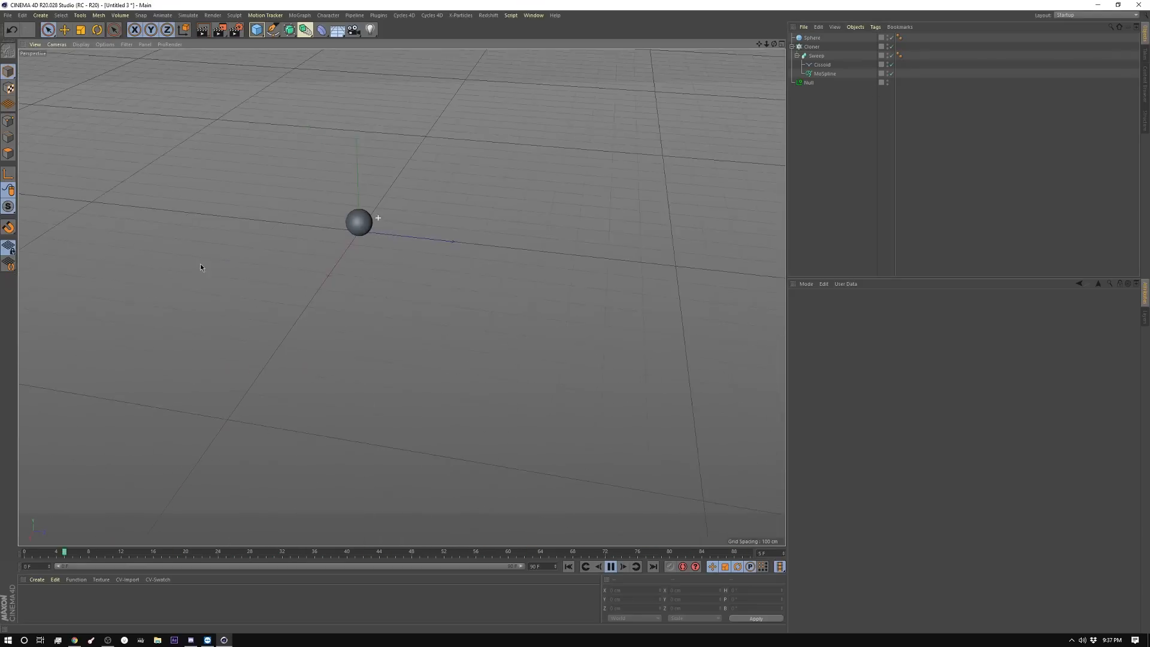
pyautogui.click(610, 566)
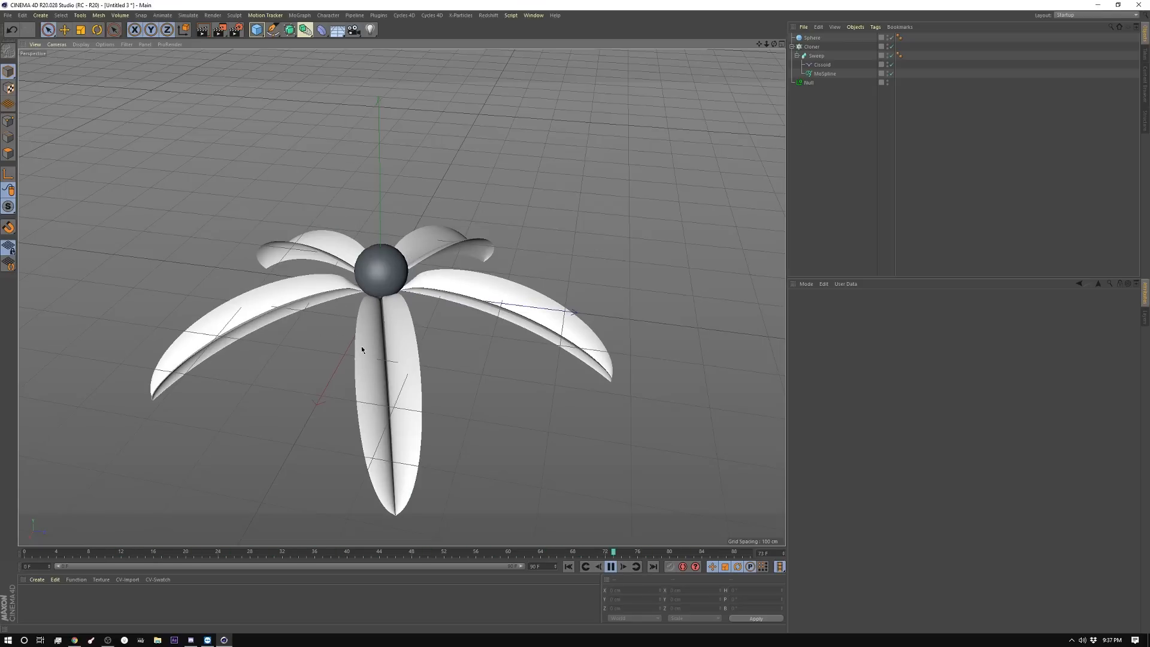
pyautogui.click(813, 47)
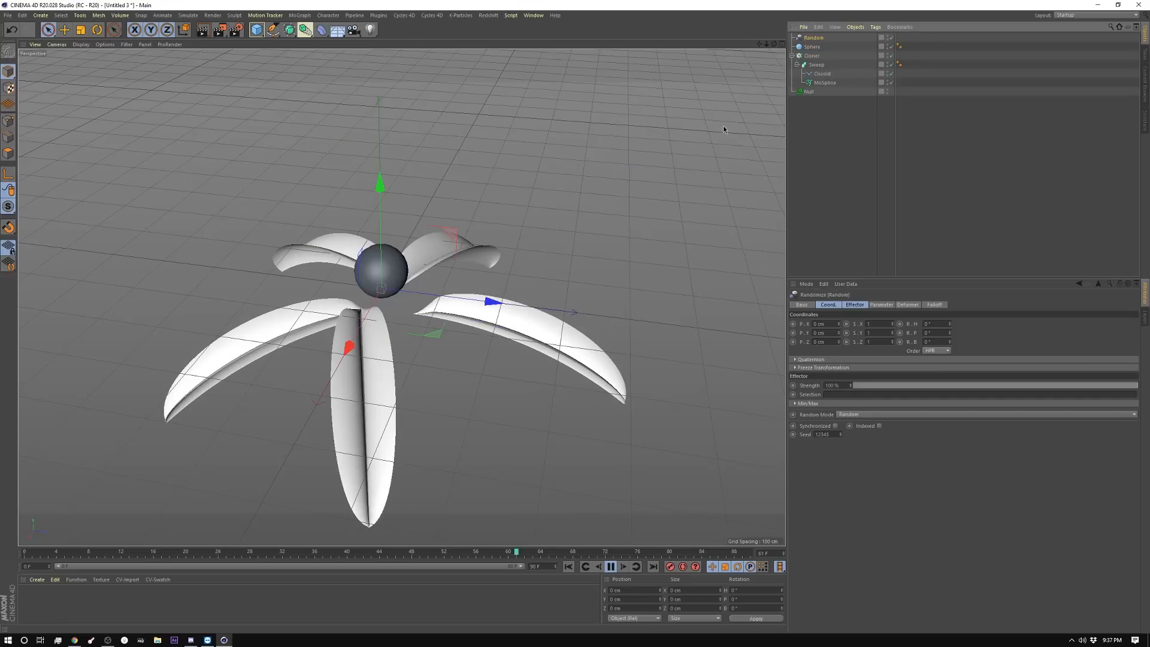
# Enable small random Rotation on the petals, then select the Cloner to duplicate it
pyautogui.click(880, 305)
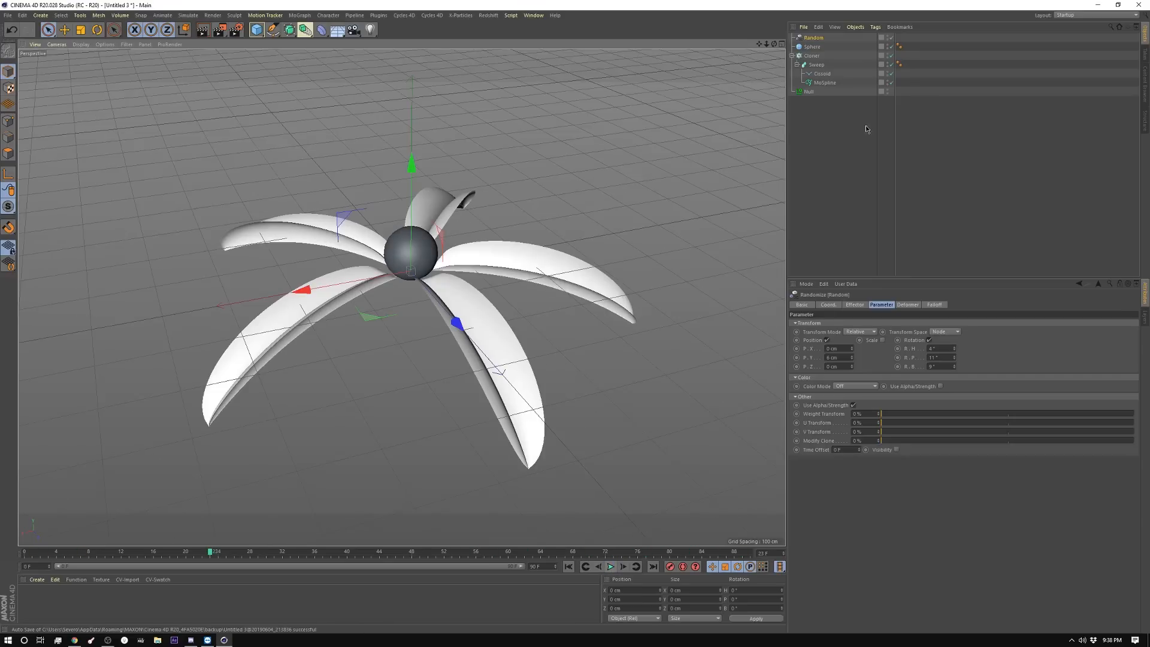
pyautogui.click(812, 55)
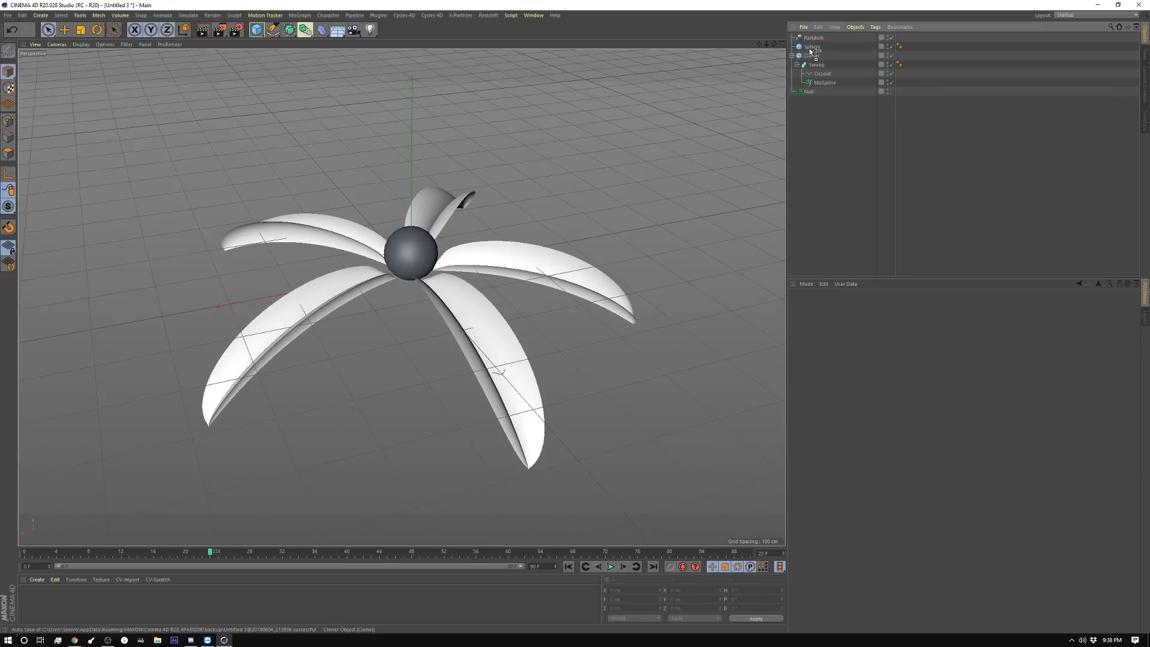
pyautogui.click(812, 55)
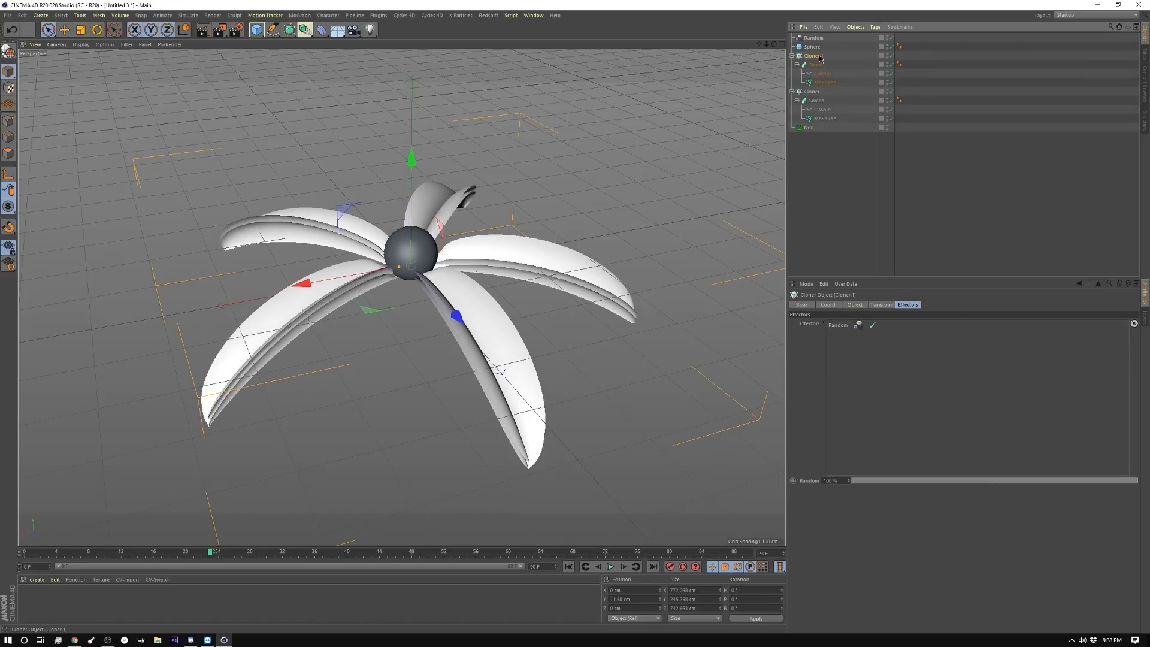
# On Cloner 1 raise Count, add a P tilt, set Offset Variation and drop the Random effector
pyautogui.click(854, 305)
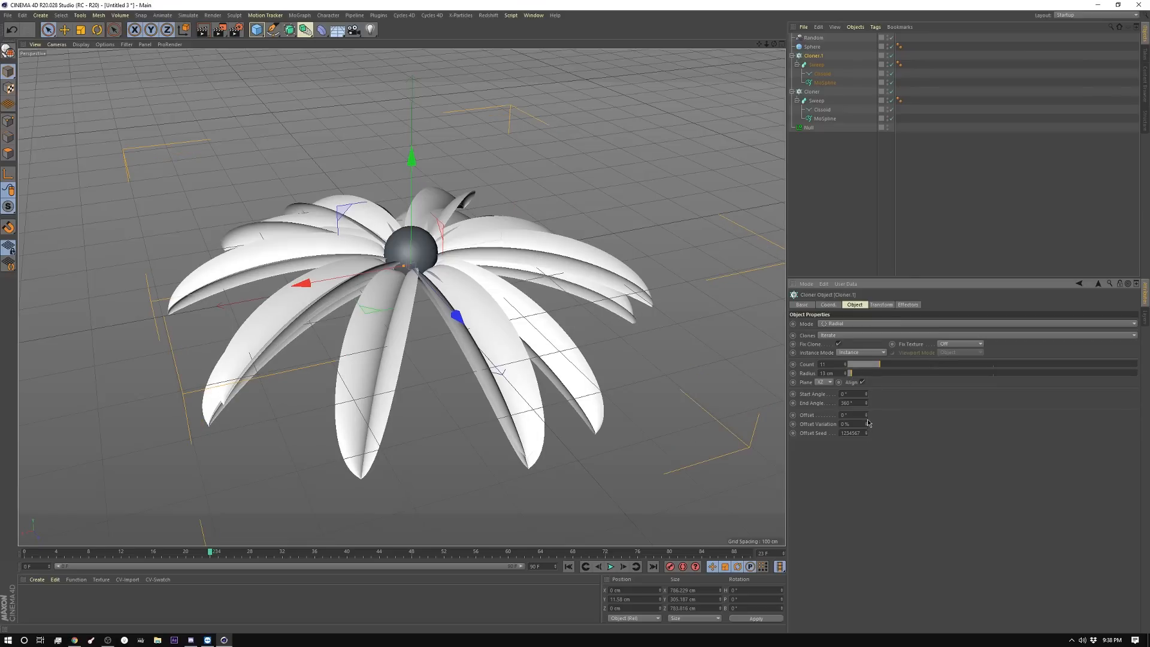
pyautogui.moveTo(866, 419)
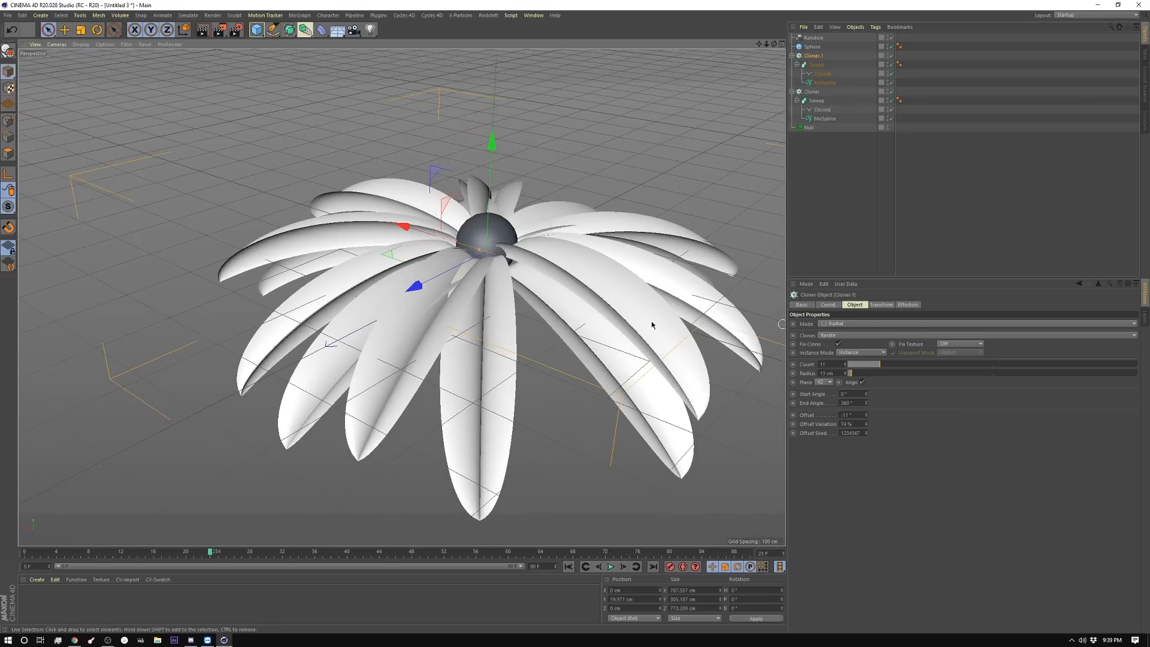
pyautogui.click(881, 304)
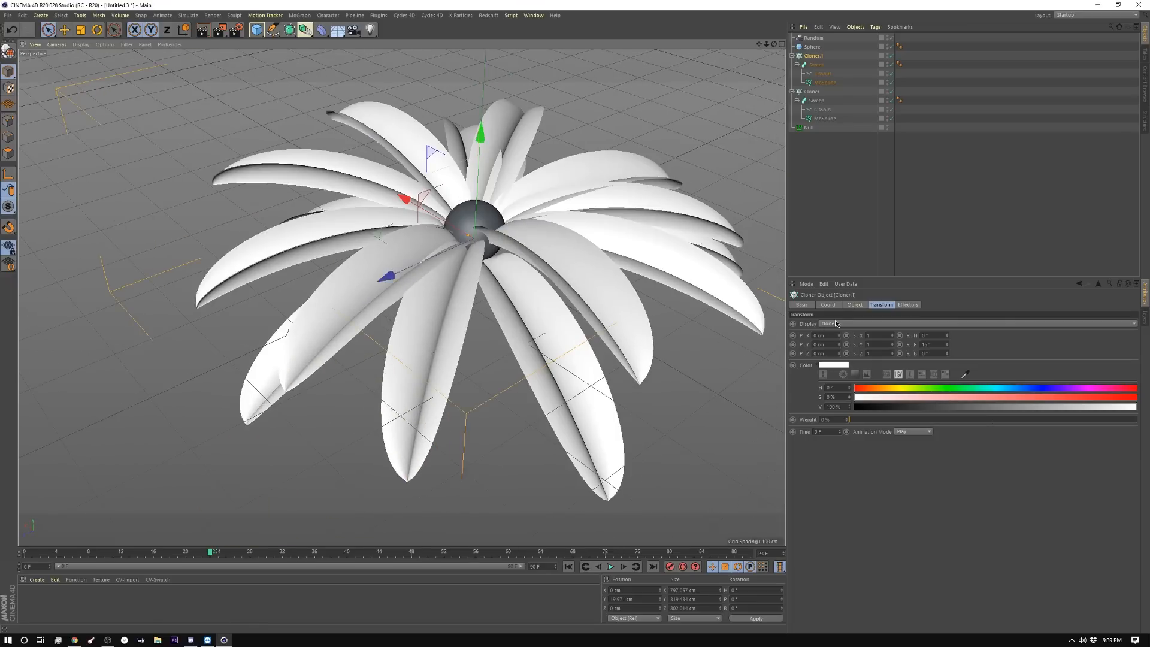
pyautogui.click(854, 305)
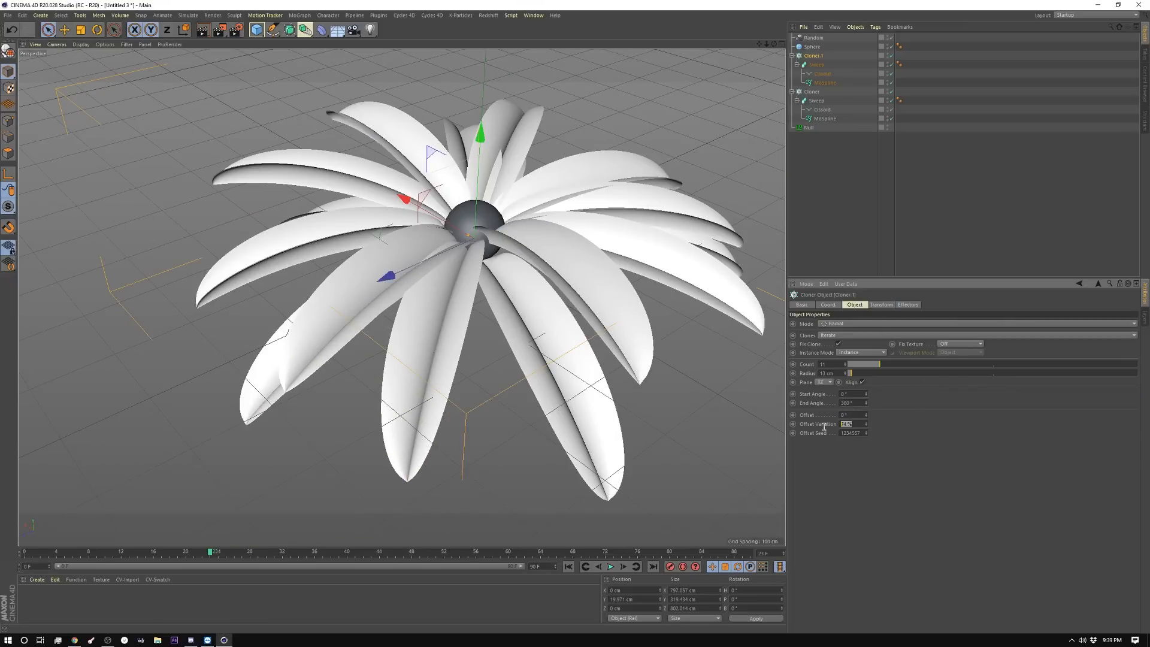
pyautogui.click(907, 304)
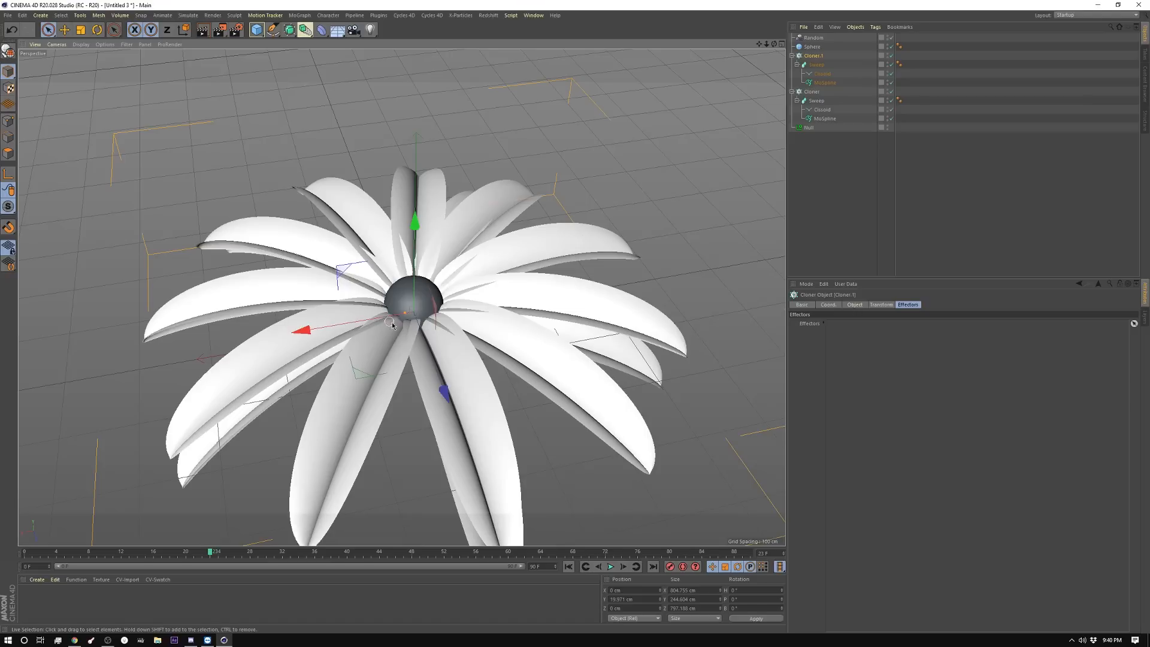
pyautogui.moveTo(748, 146)
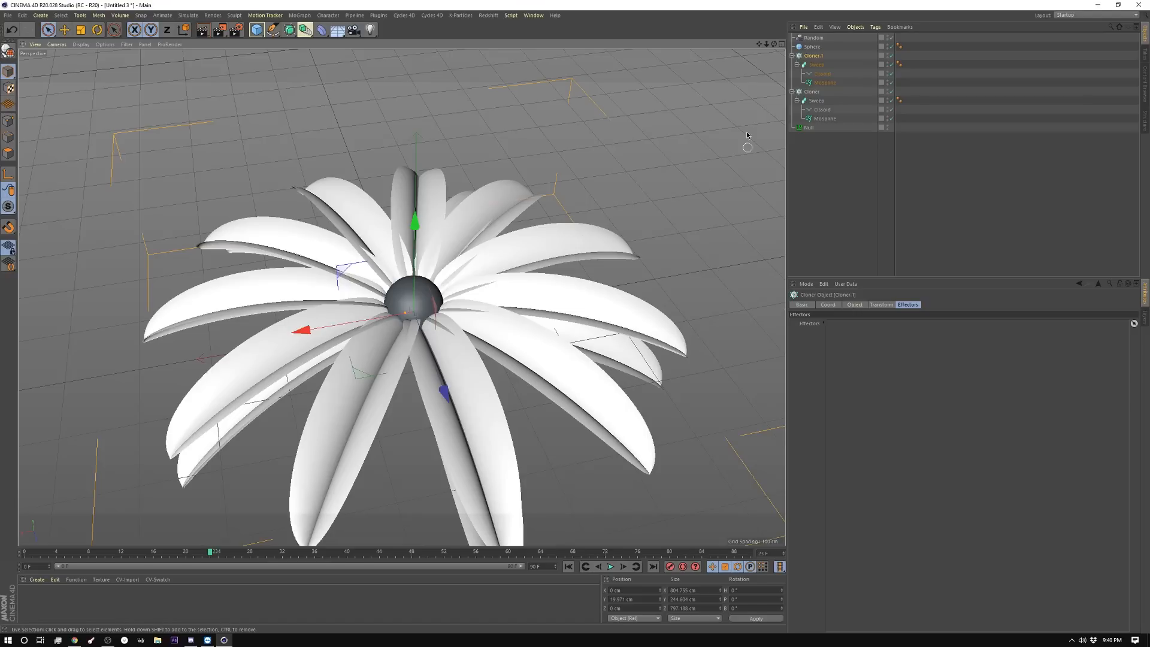
# Link the Random effector into Cloner 1's Effectors list
pyautogui.click(817, 65)
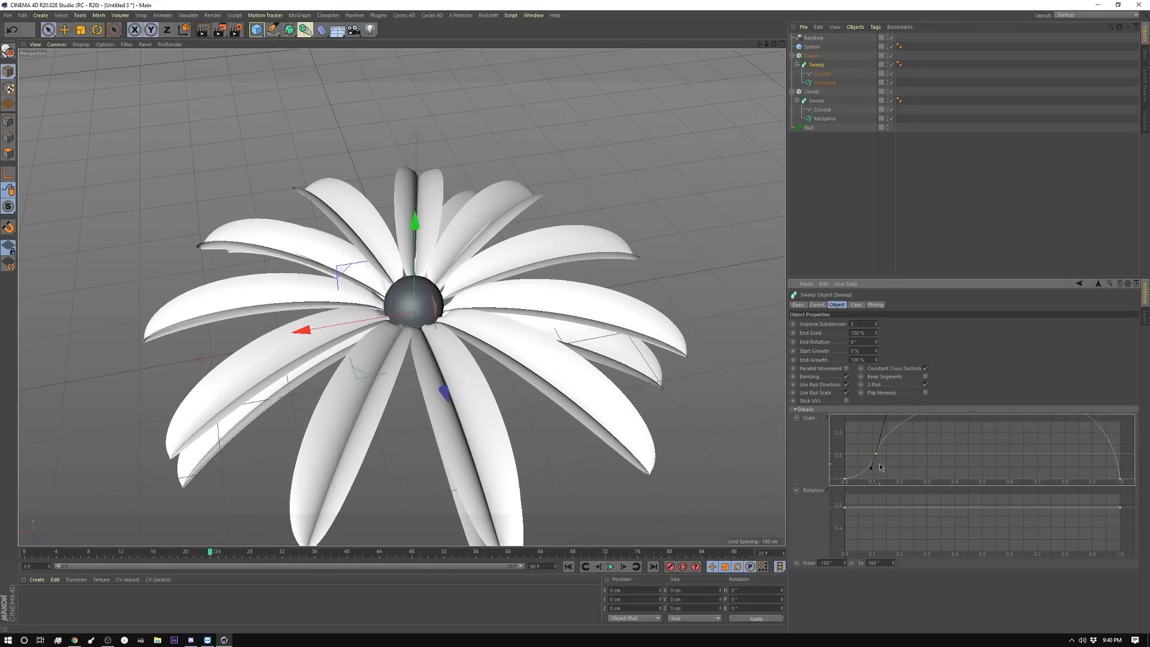
pyautogui.click(814, 55)
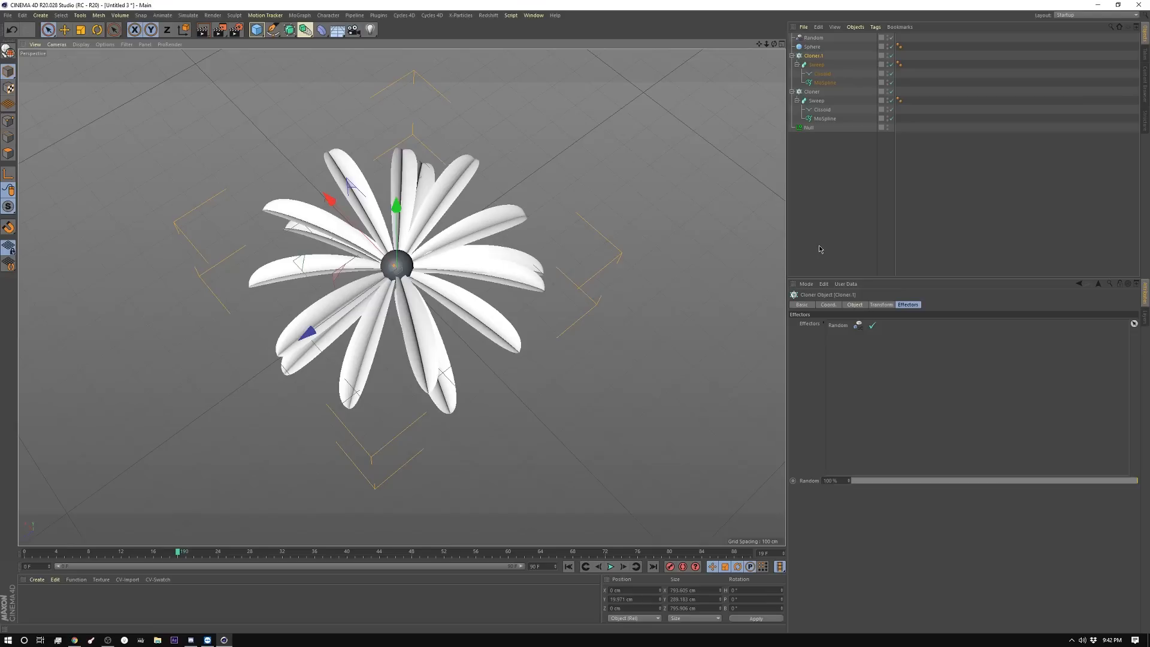
pyautogui.moveTo(364, 223)
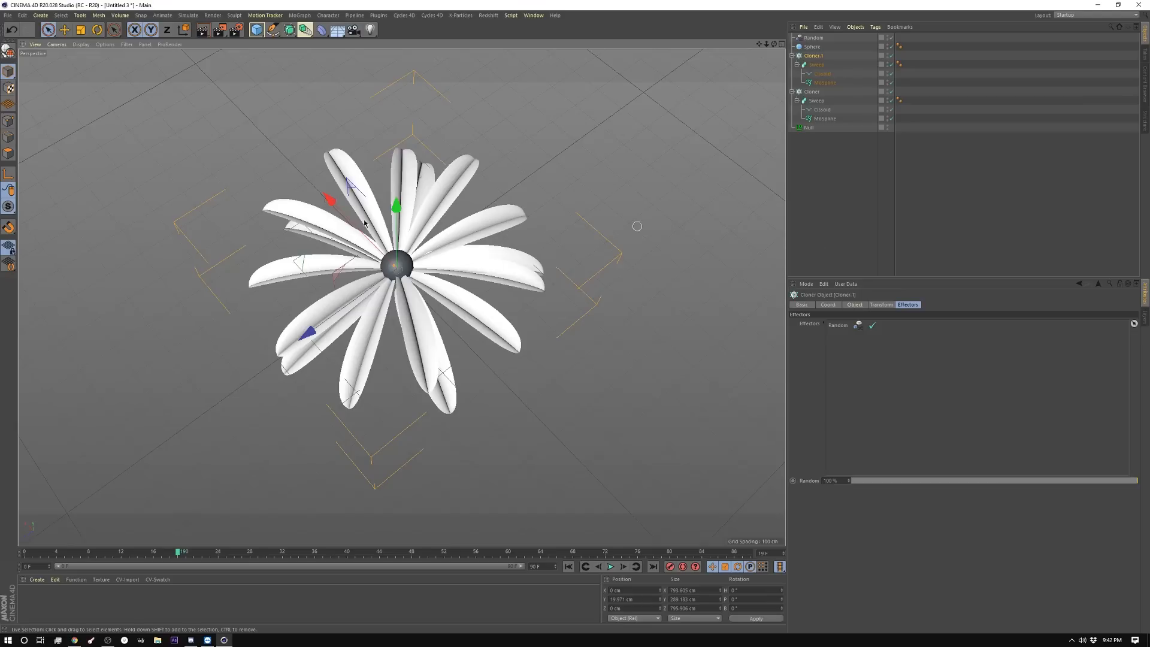
pyautogui.moveTo(477, 182)
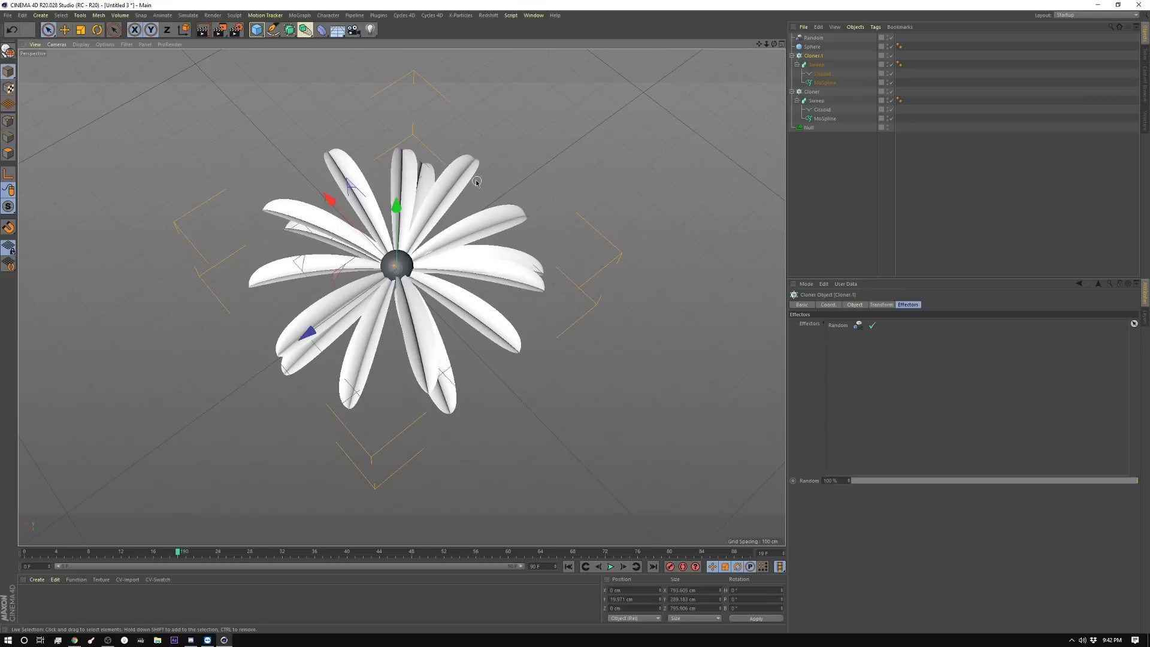
# Load Tut.c4d, play its growth once and hide the other petal clone layers
pyautogui.click(610, 567)
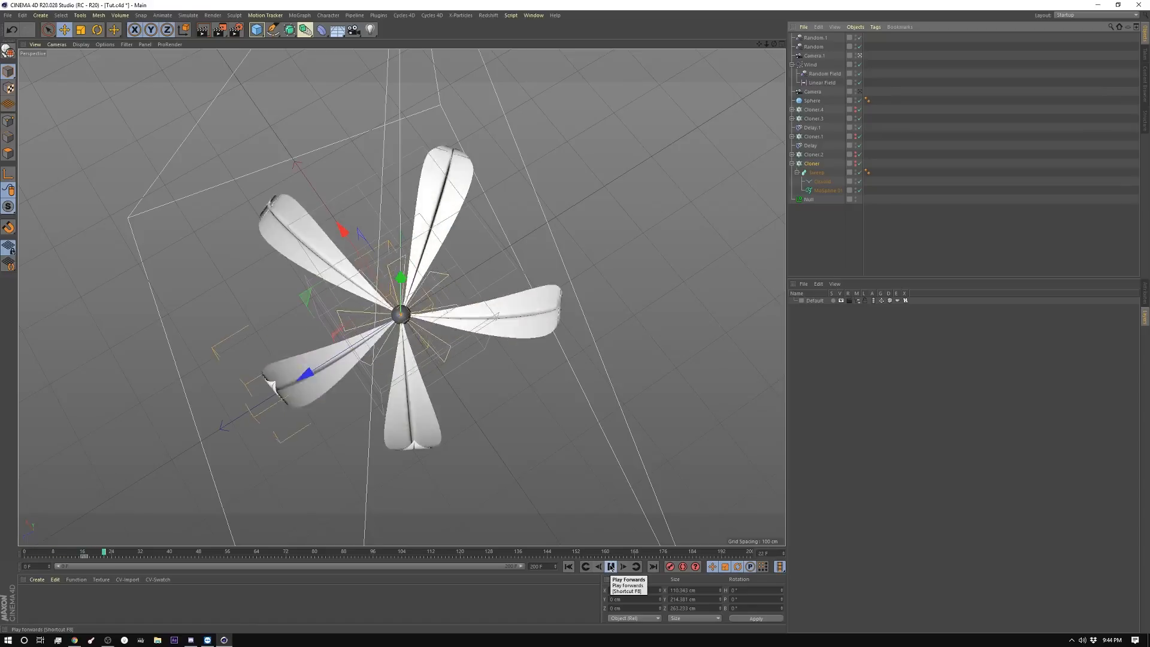
pyautogui.click(610, 565)
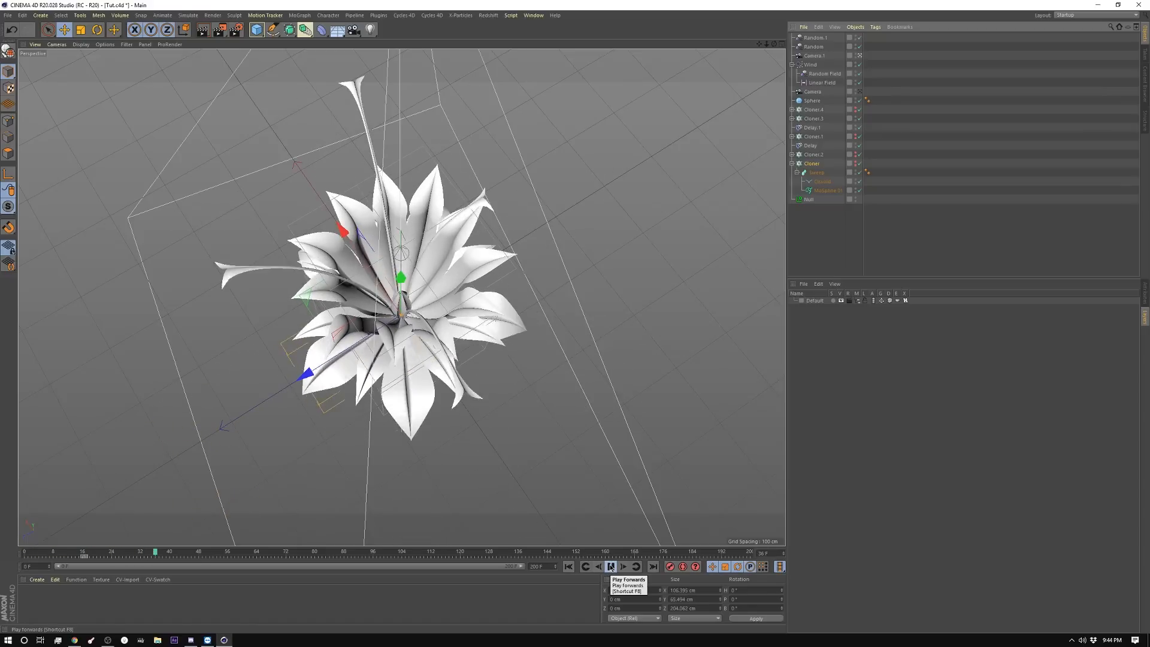
pyautogui.click(610, 566)
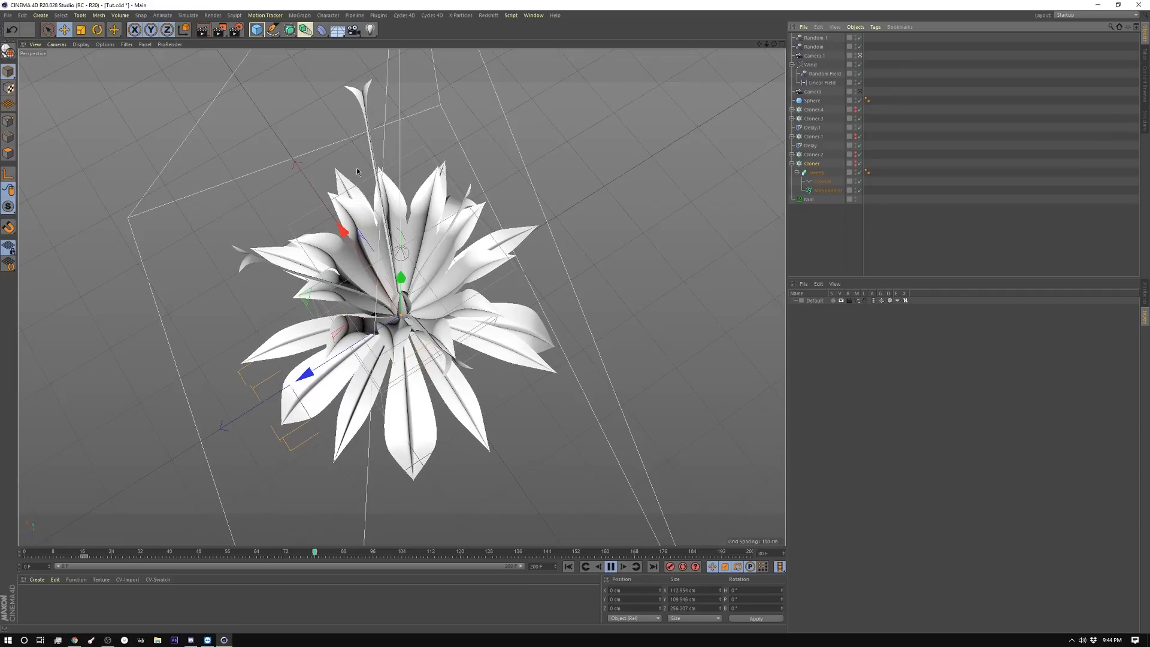
pyautogui.click(609, 565)
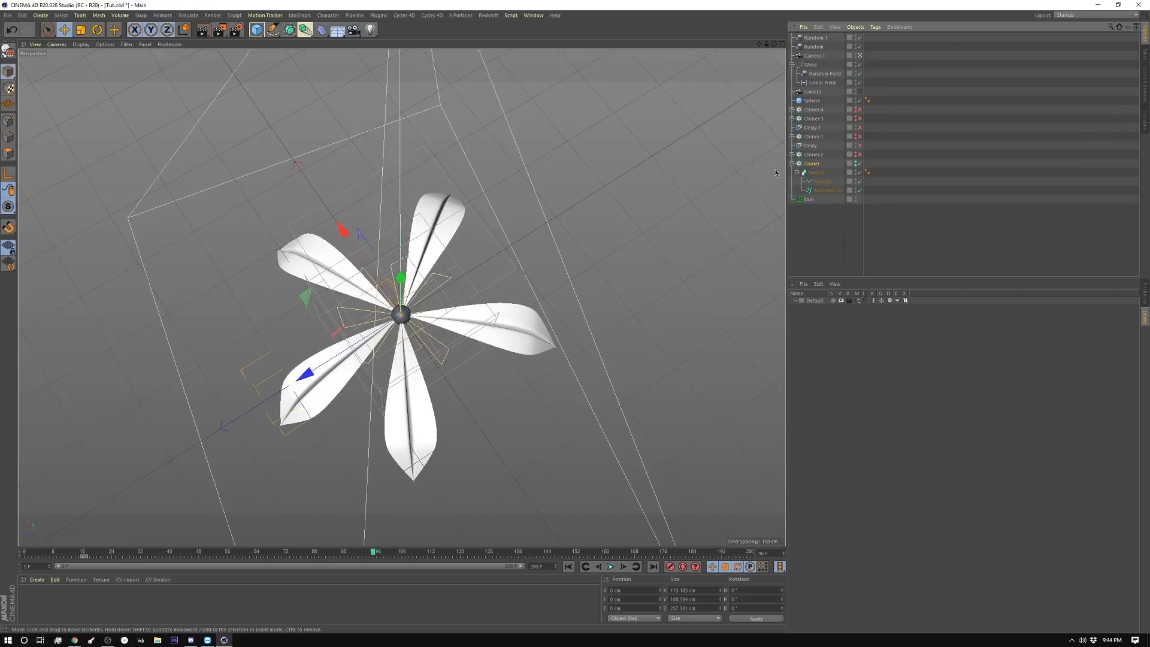
pyautogui.click(70, 551)
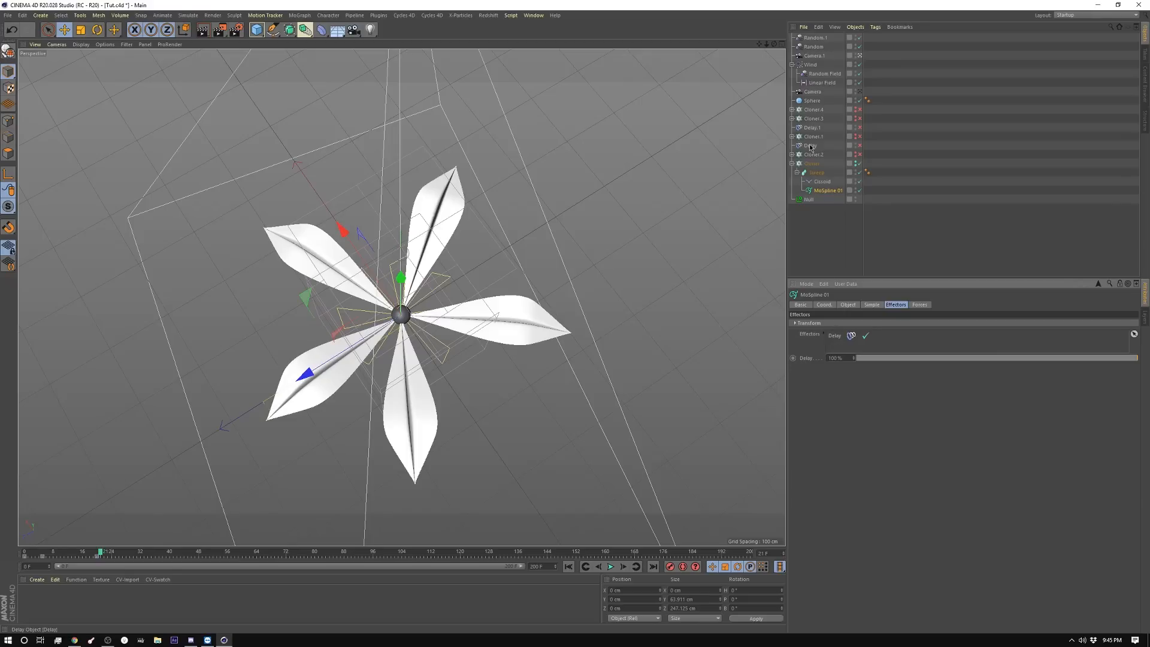
# Inspect the Sweep and MoSpline Simple settings, replay from start and show the F-Curve timeline
pyautogui.click(816, 171)
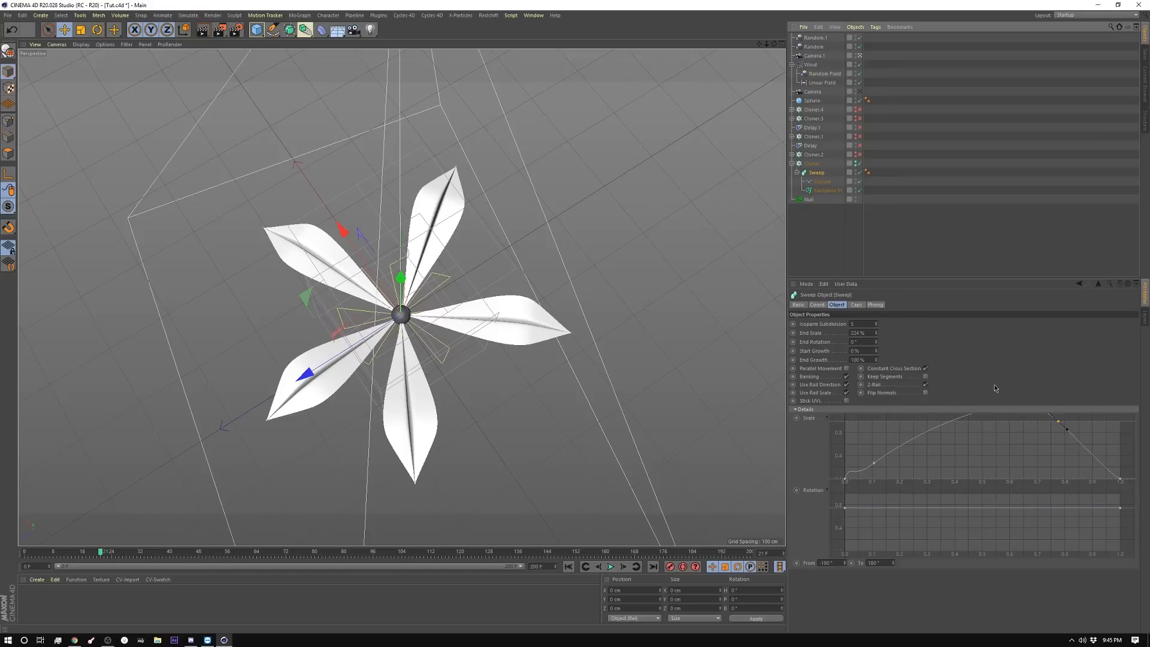
pyautogui.moveTo(903, 447)
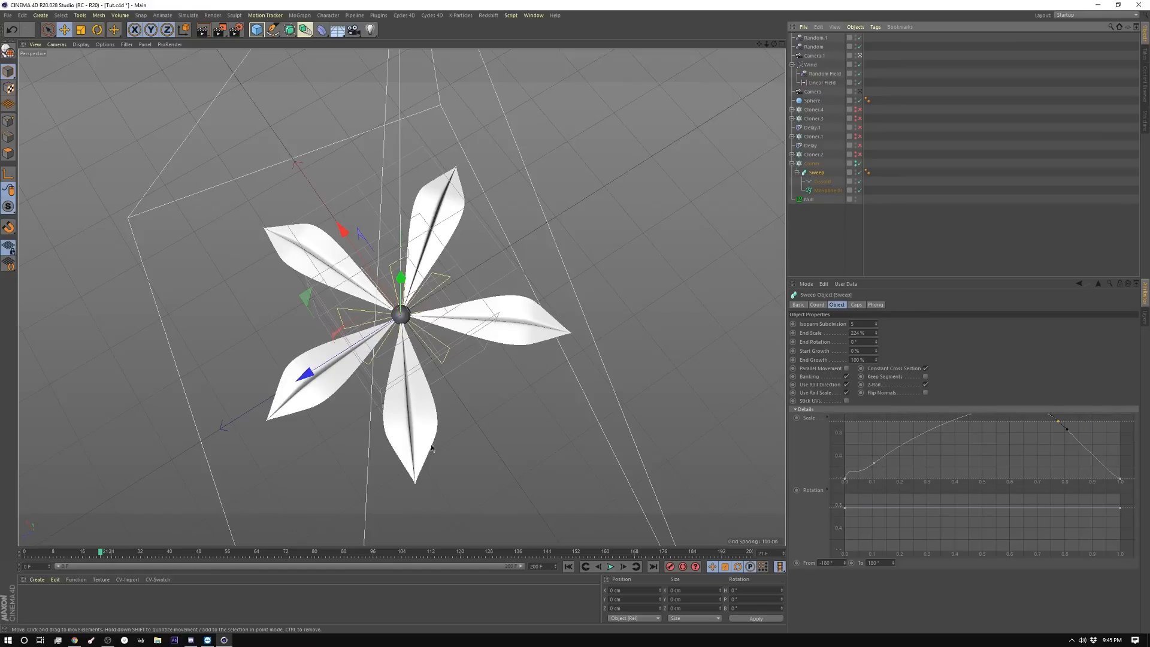
pyautogui.click(829, 191)
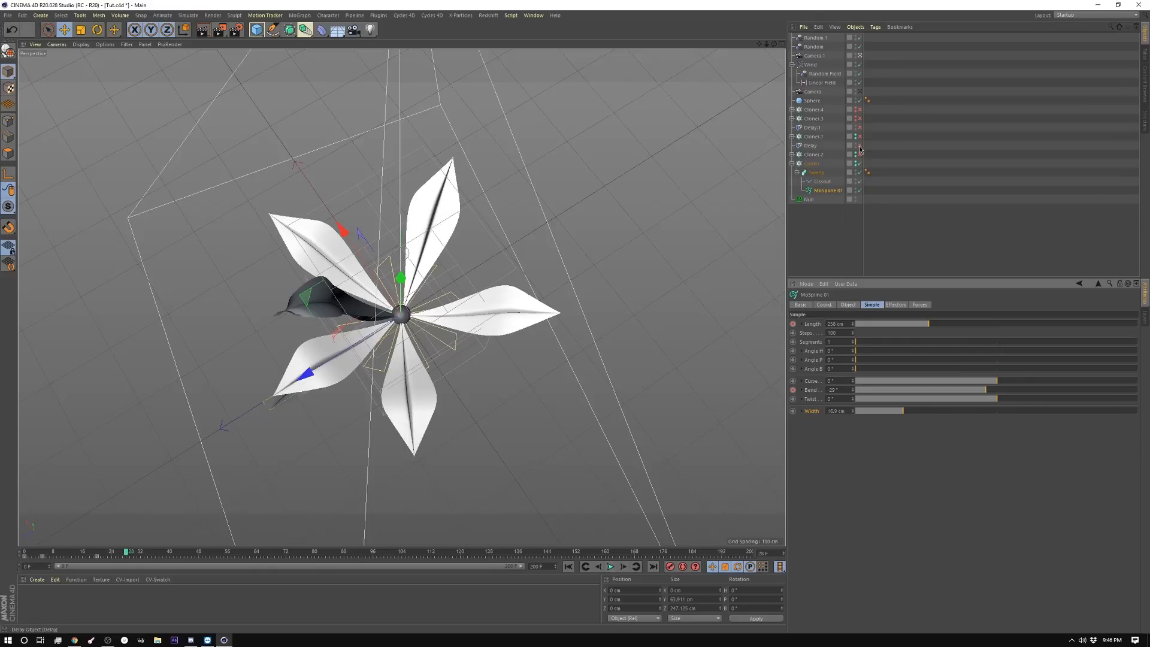
pyautogui.click(568, 566)
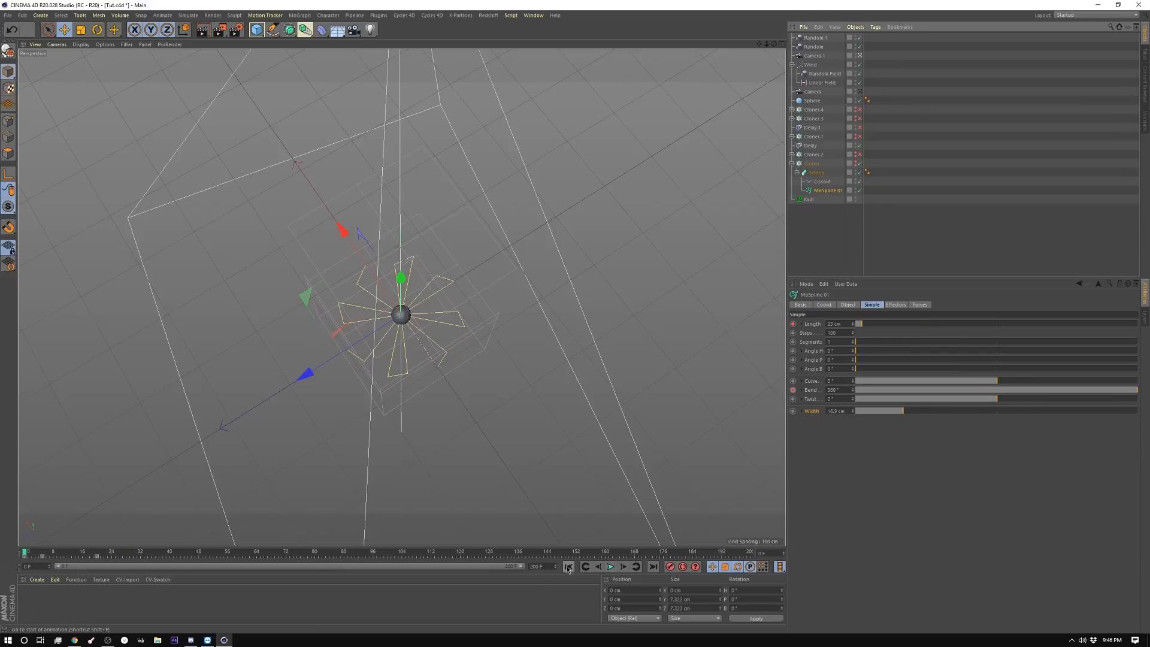
pyautogui.click(610, 566)
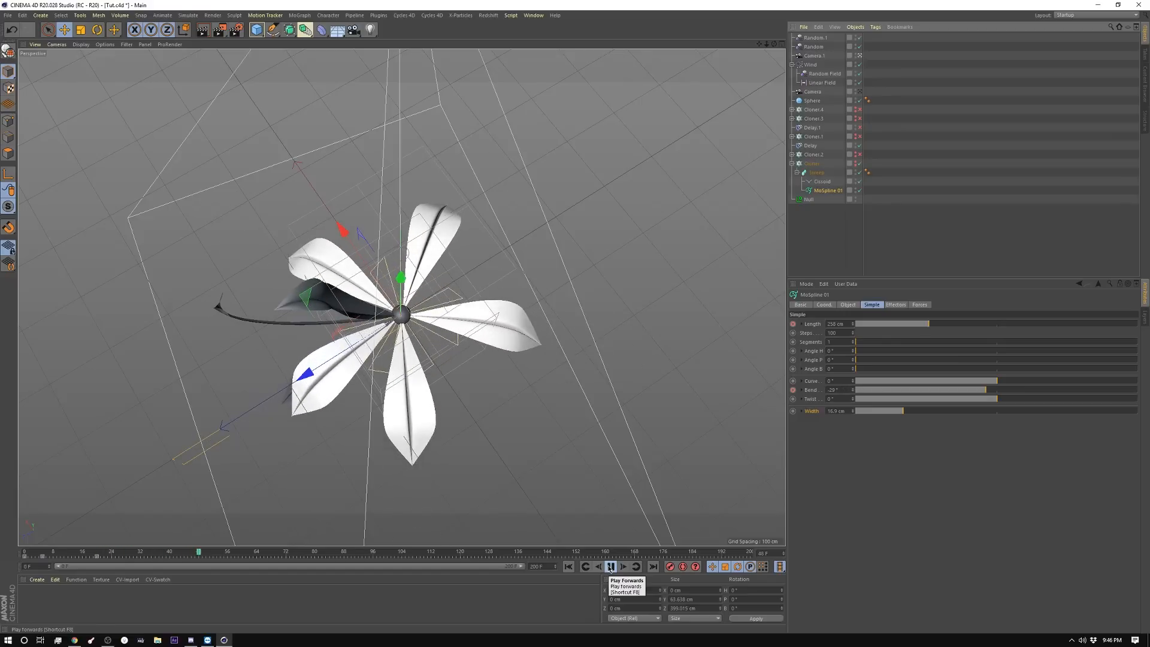
pyautogui.click(610, 565)
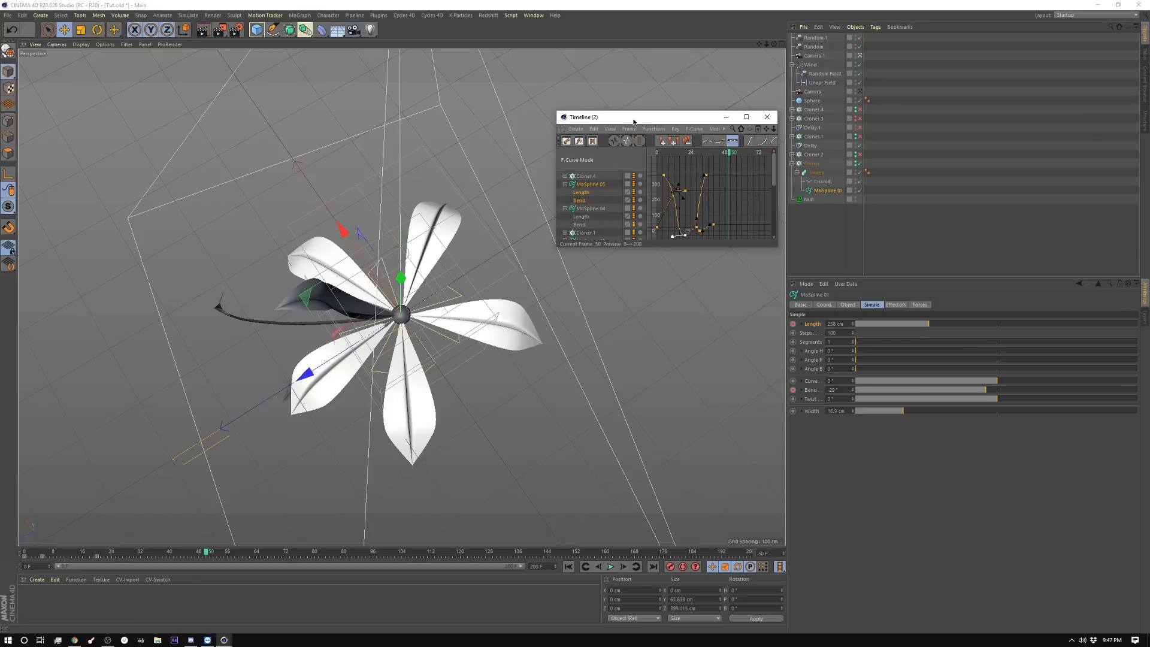
# Enlarge the curve editor to review Length and Bend keys, then close it and replay
pyautogui.moveTo(632, 118); pyautogui.dragTo(483, 97)
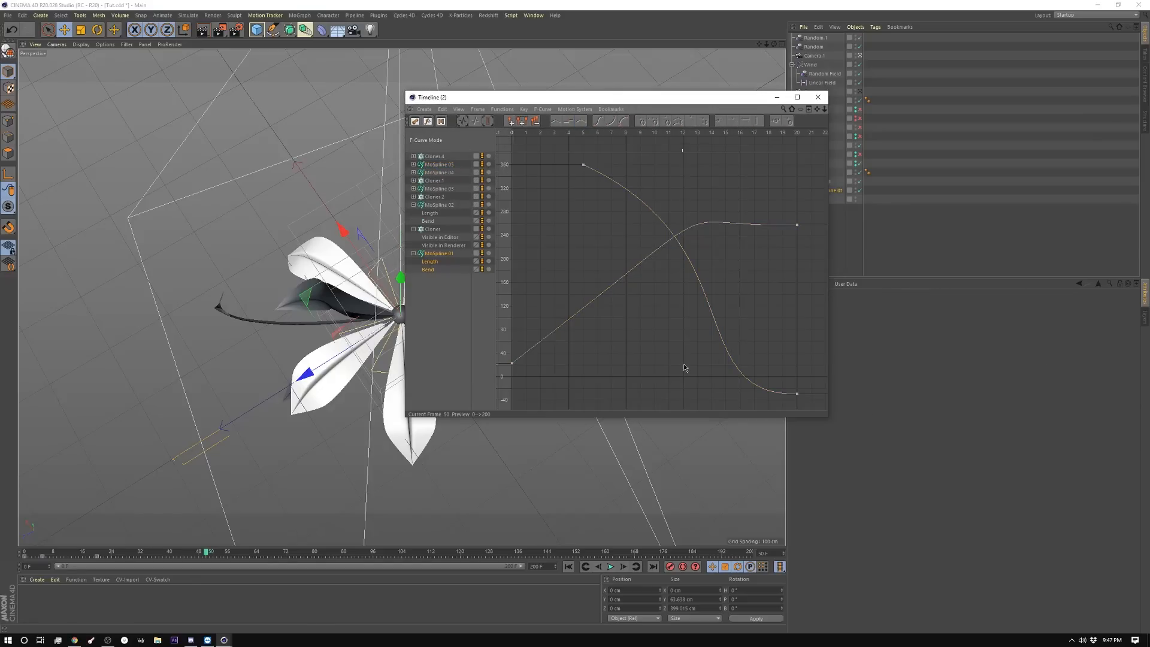
pyautogui.moveTo(447, 279)
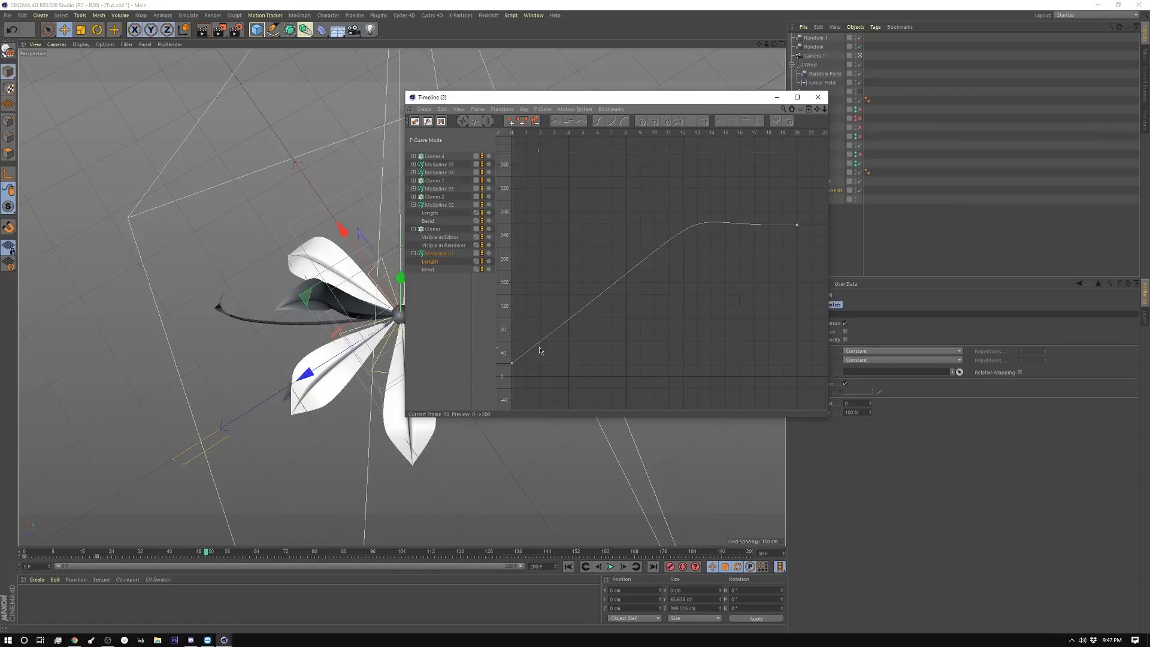
pyautogui.moveTo(714, 207)
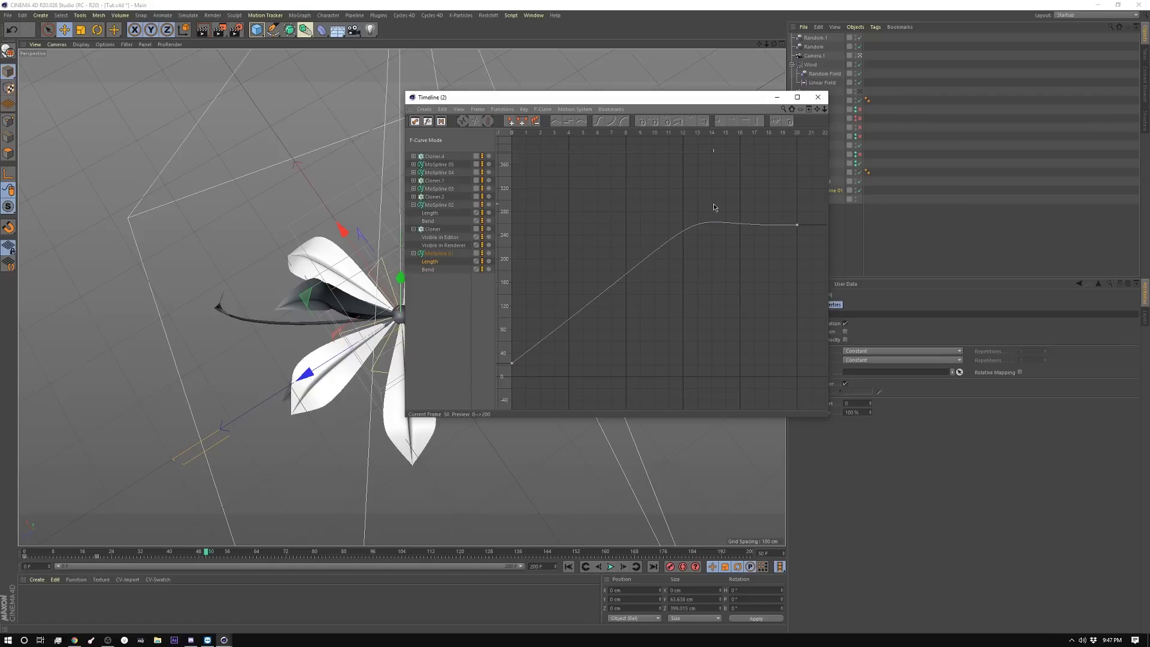
pyautogui.moveTo(582, 263)
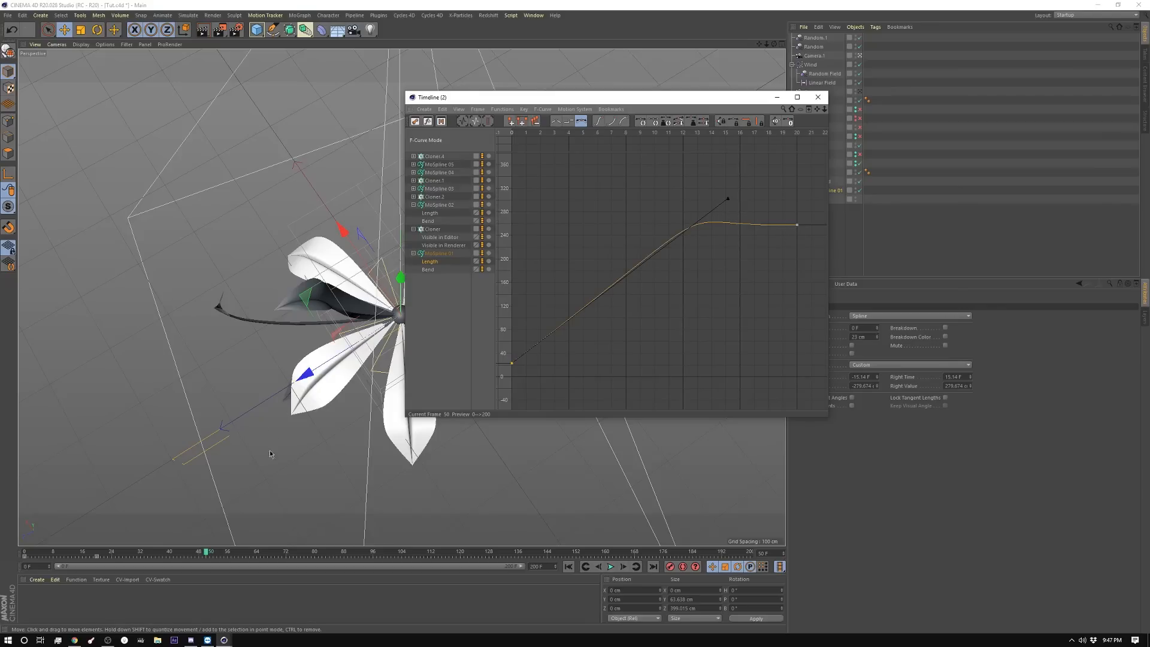
pyautogui.moveTo(360, 359)
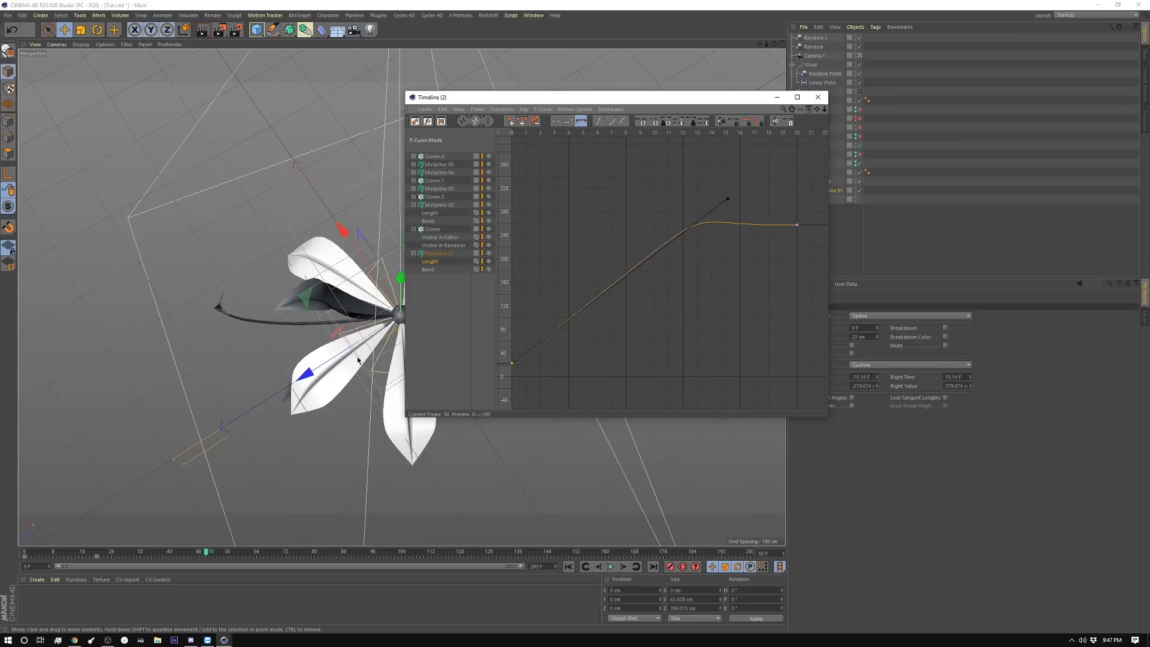
pyautogui.moveTo(286, 455)
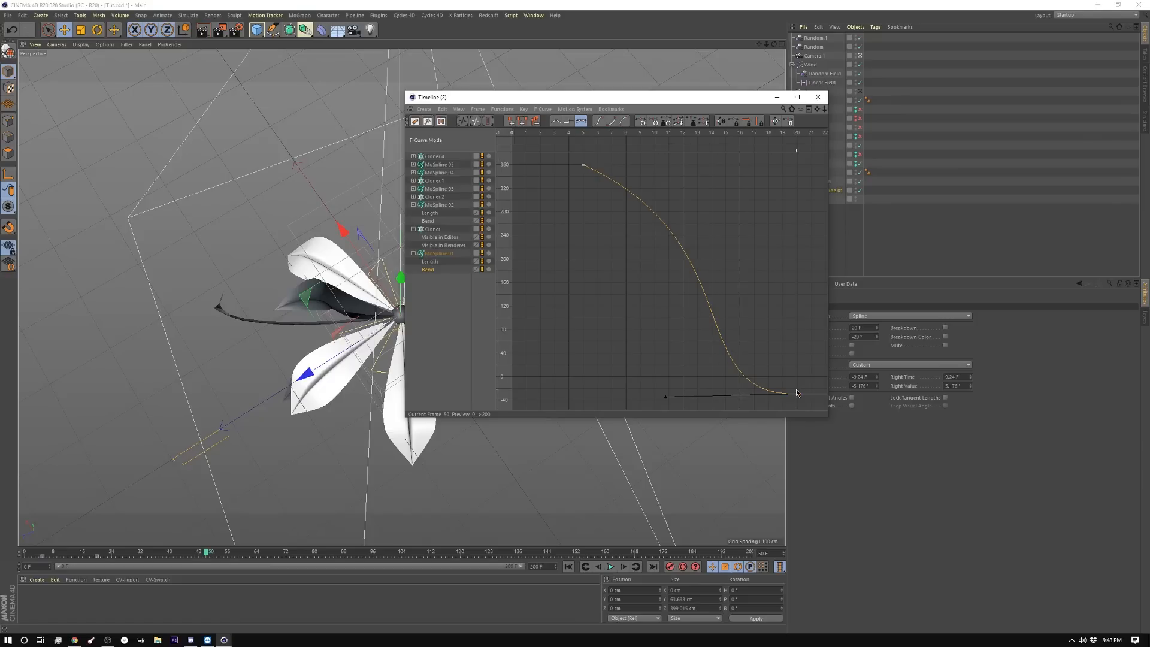
pyautogui.click(610, 566)
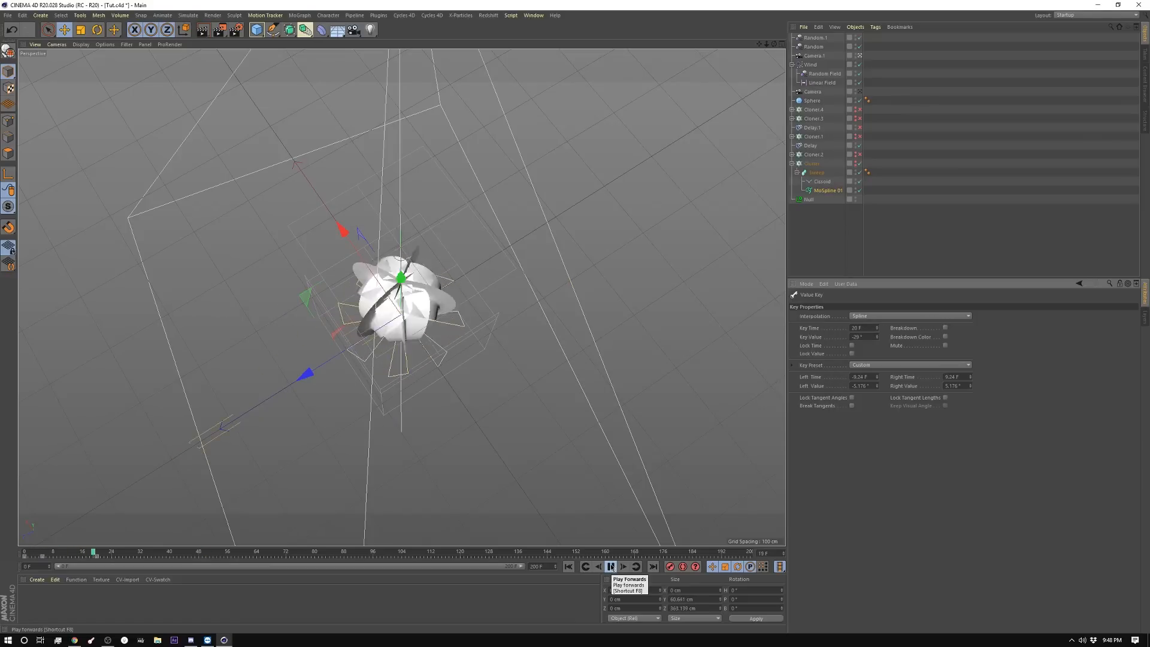
# Enable the second petal cloner layer, check its effectors and preview the growth from frame one
pyautogui.click(610, 567)
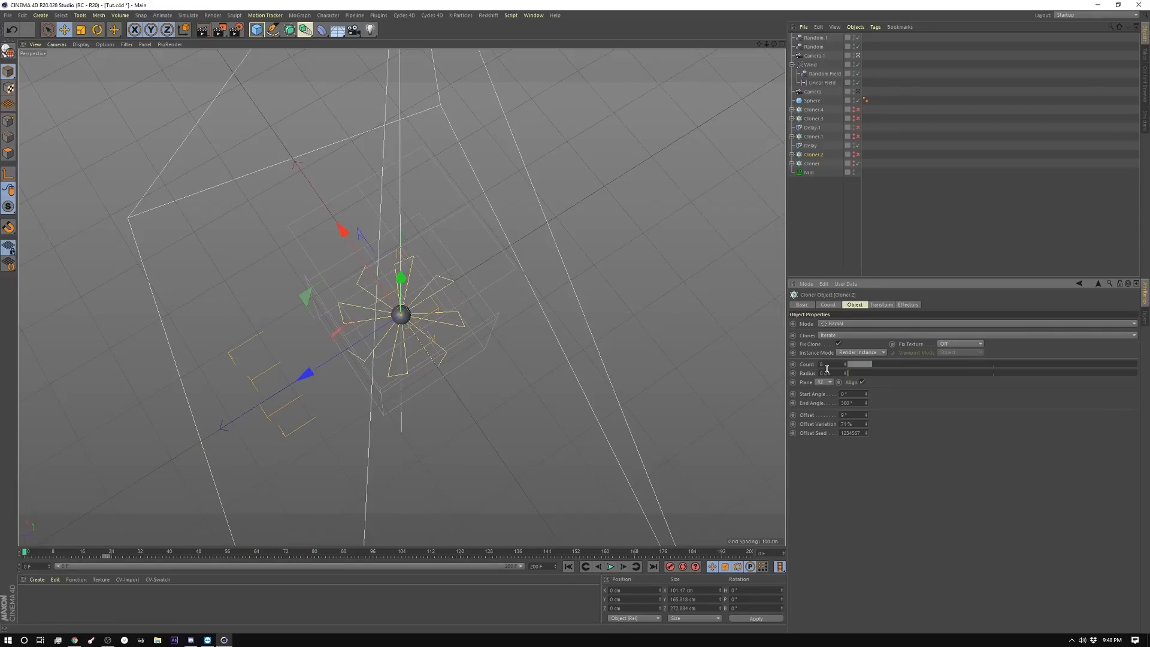
pyautogui.click(811, 164)
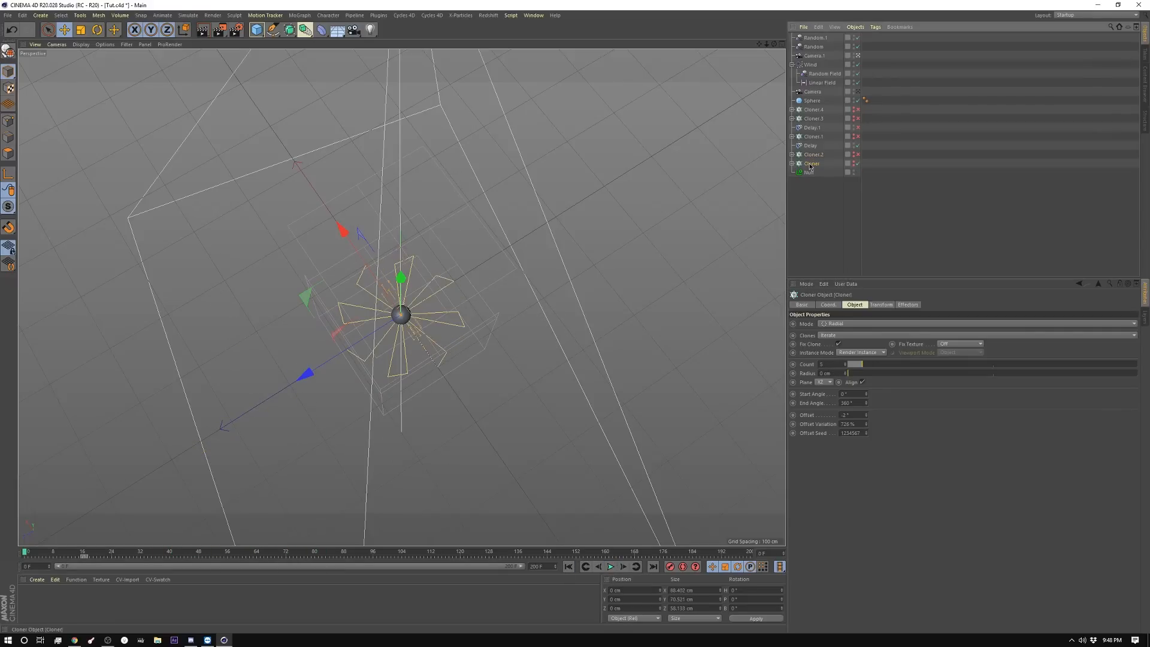
pyautogui.click(814, 154)
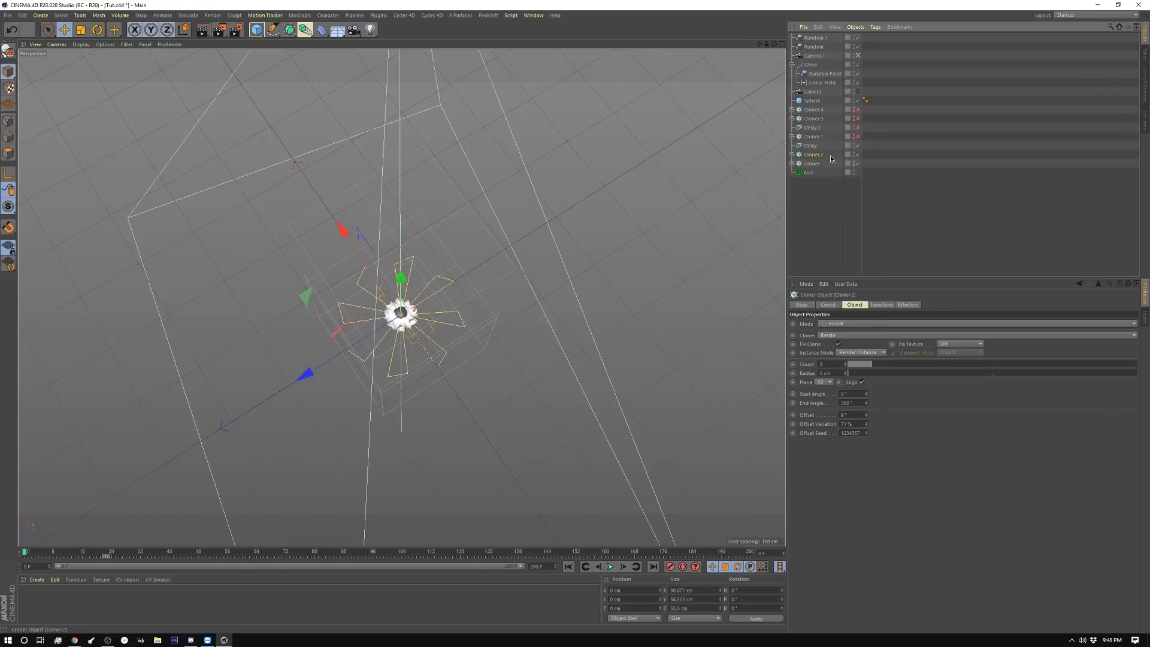
pyautogui.click(907, 304)
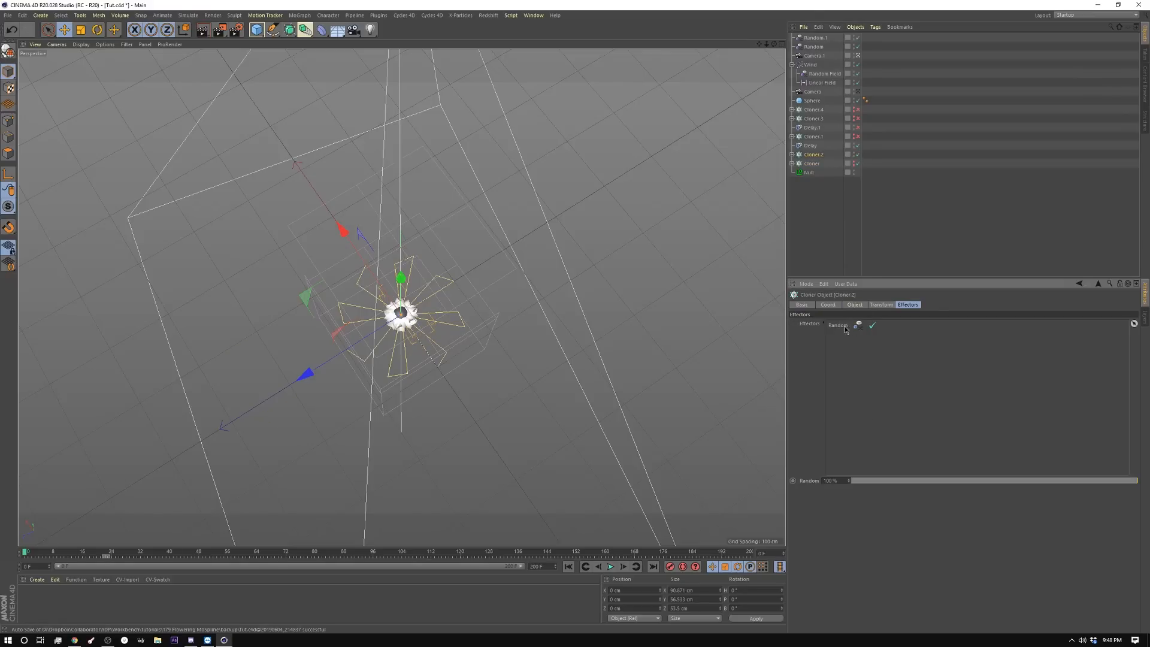
pyautogui.click(609, 567)
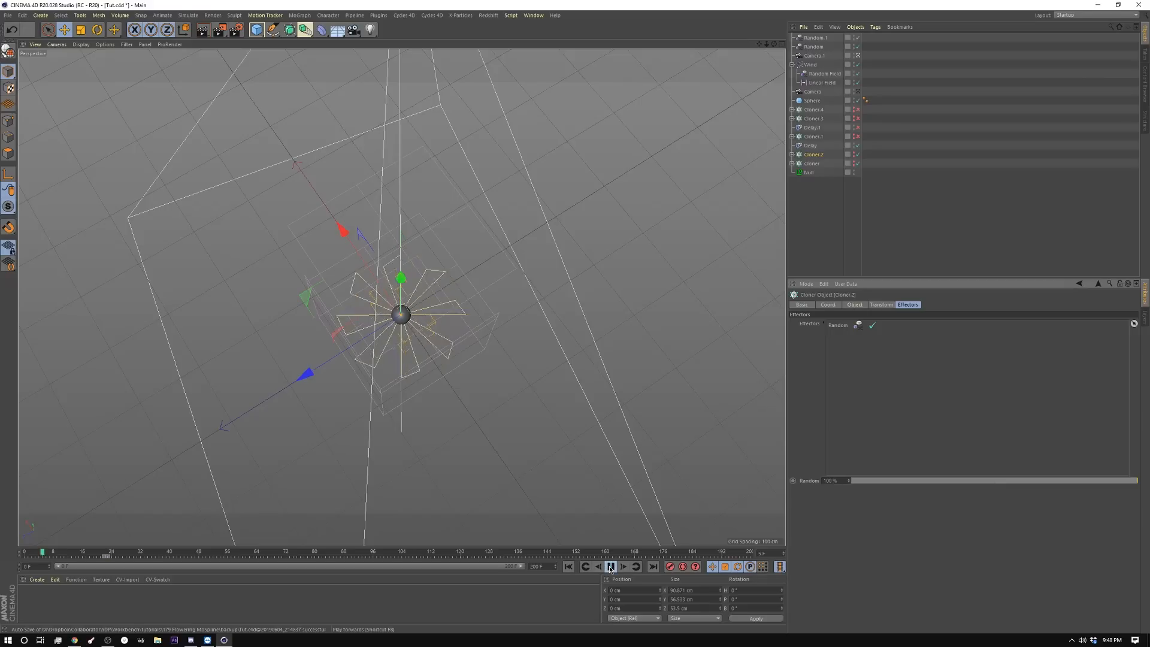
pyautogui.click(610, 567)
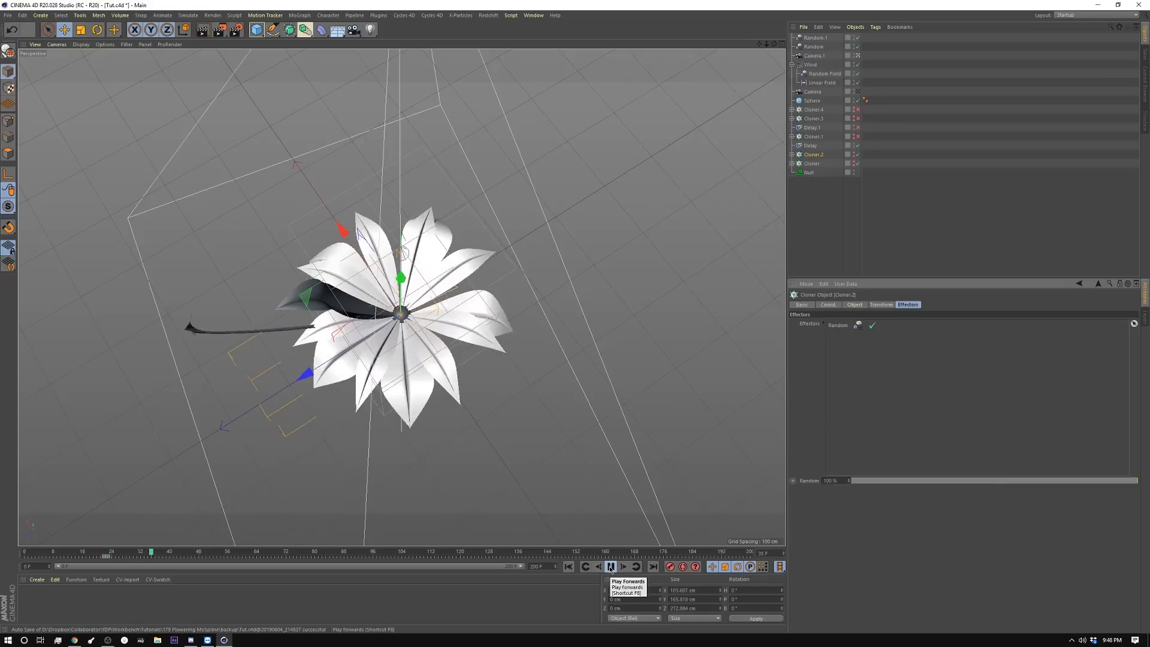
pyautogui.click(608, 567)
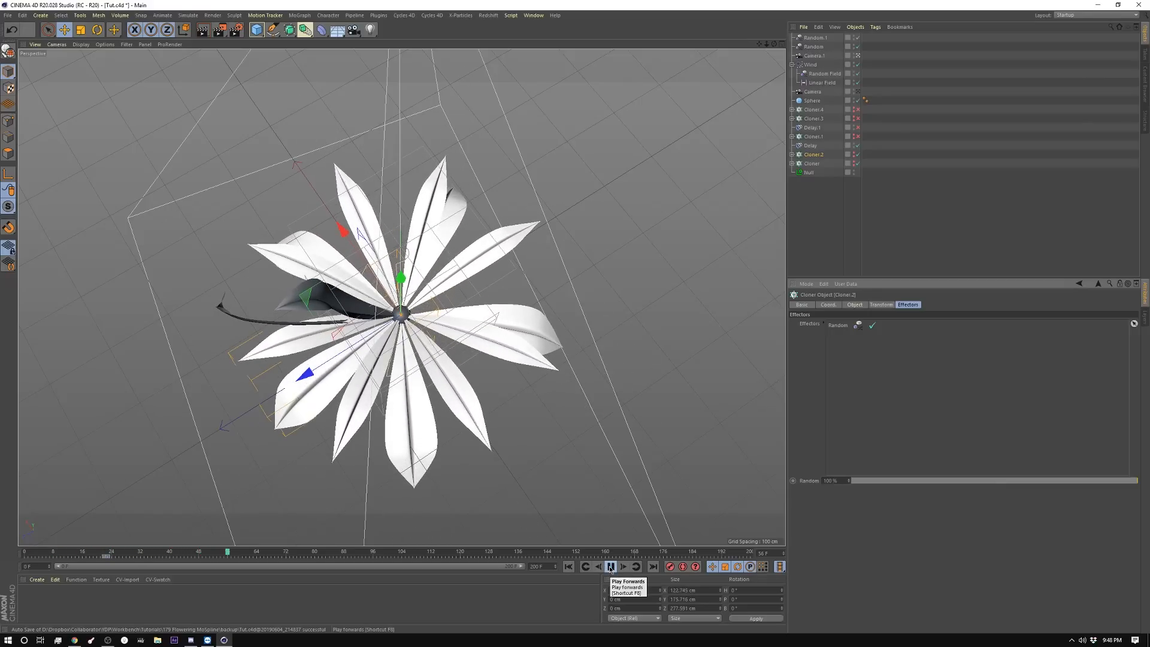
pyautogui.click(610, 566)
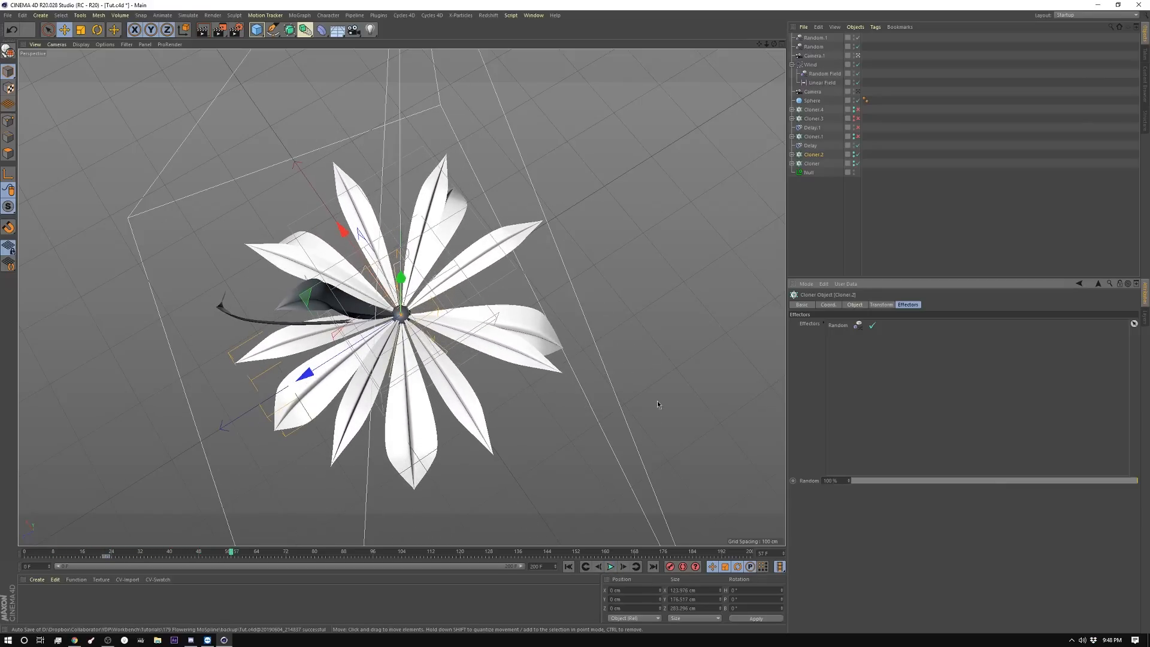
# Select MoSpline 02 inside the second cloner and replay to watch its petals grow outward
pyautogui.click(813, 155)
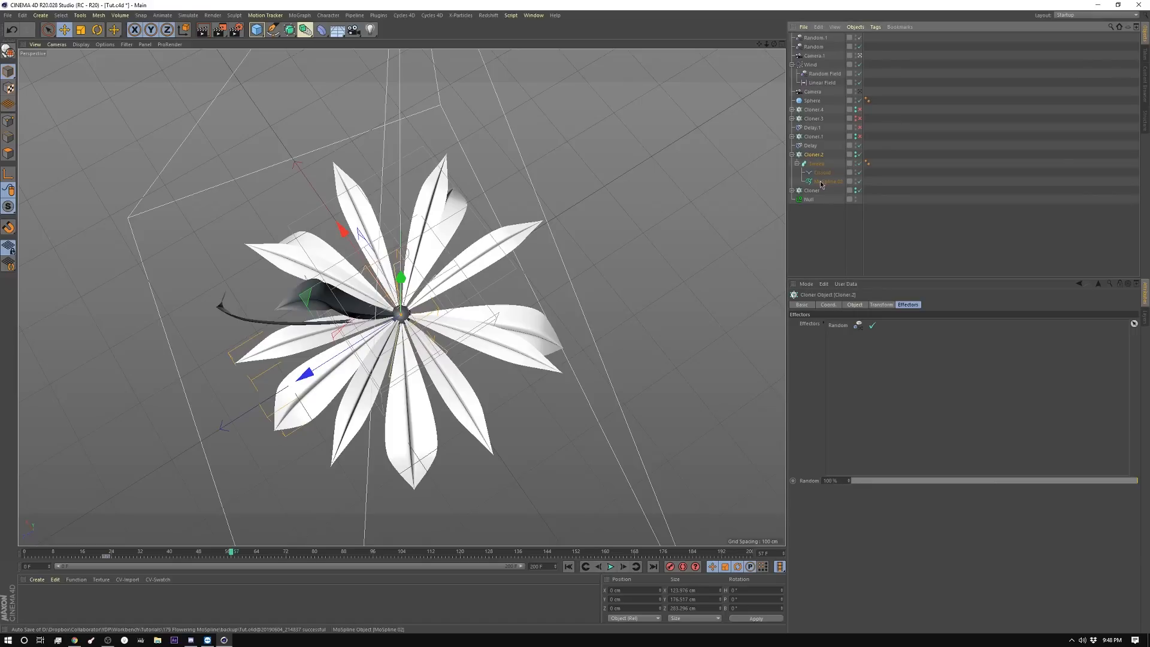
pyautogui.click(828, 181)
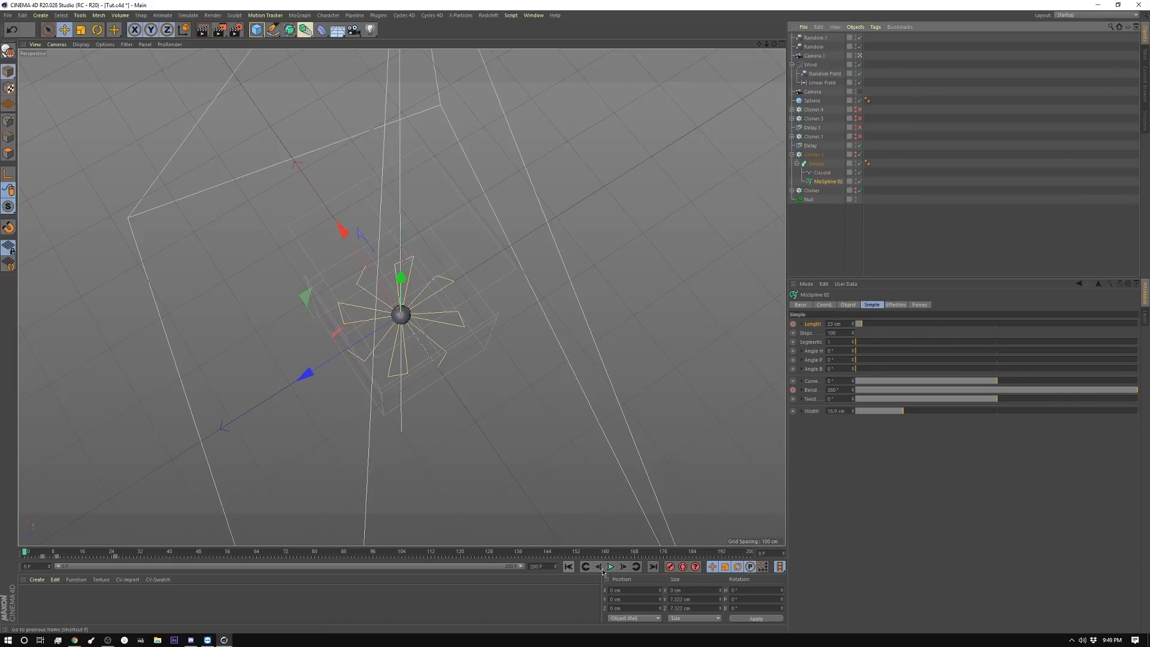
pyautogui.click(610, 567)
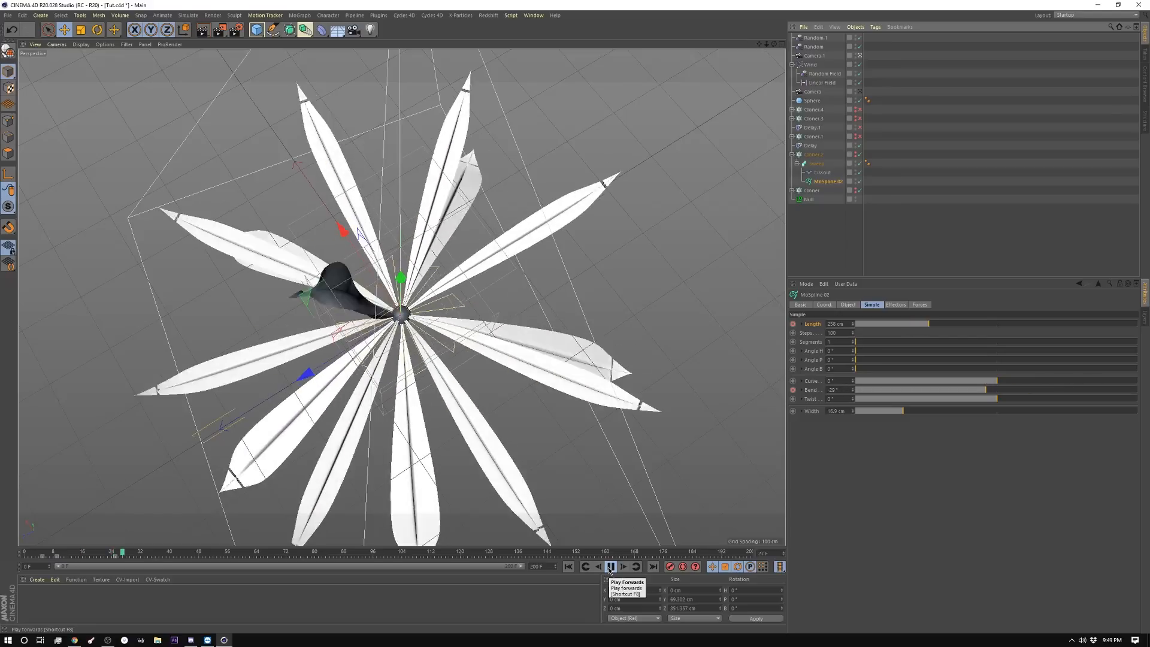
pyautogui.click(610, 566)
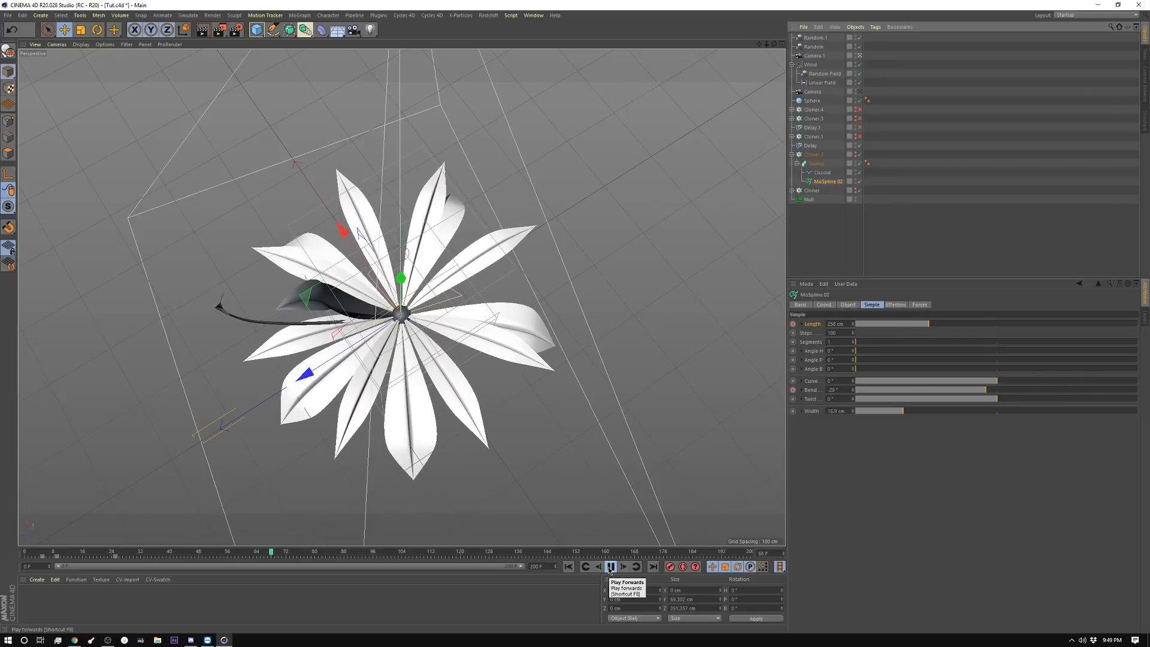
# Review Cloner 1's transform and radial cloning settings for the inner petal layer
pyautogui.click(813, 136)
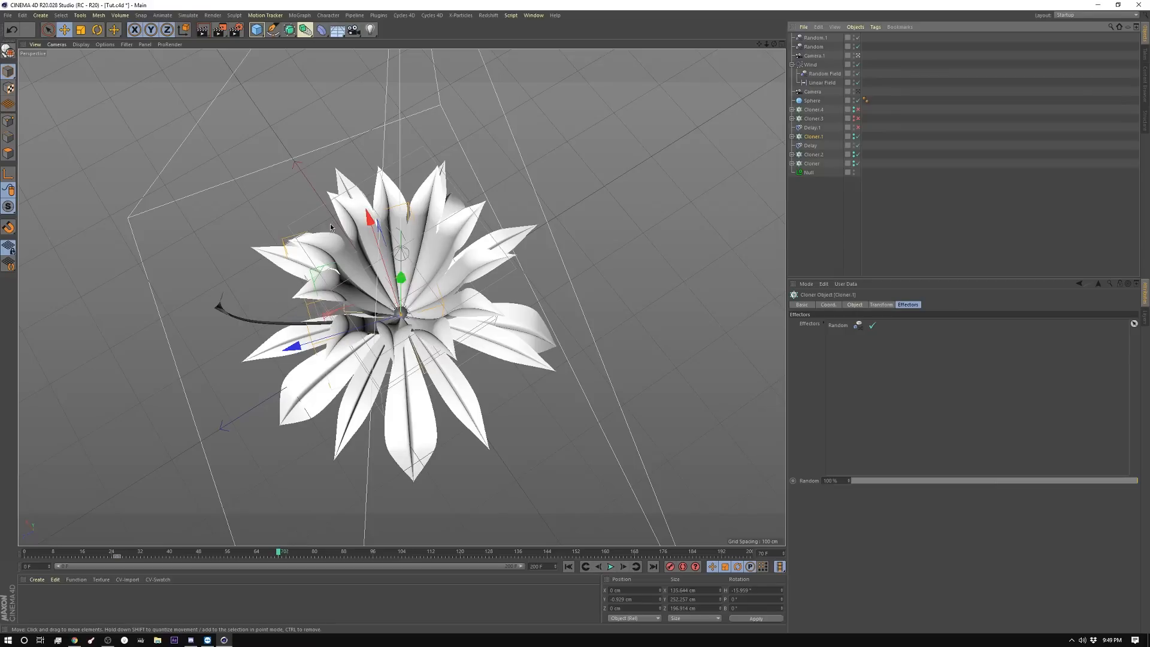
pyautogui.moveTo(816, 136)
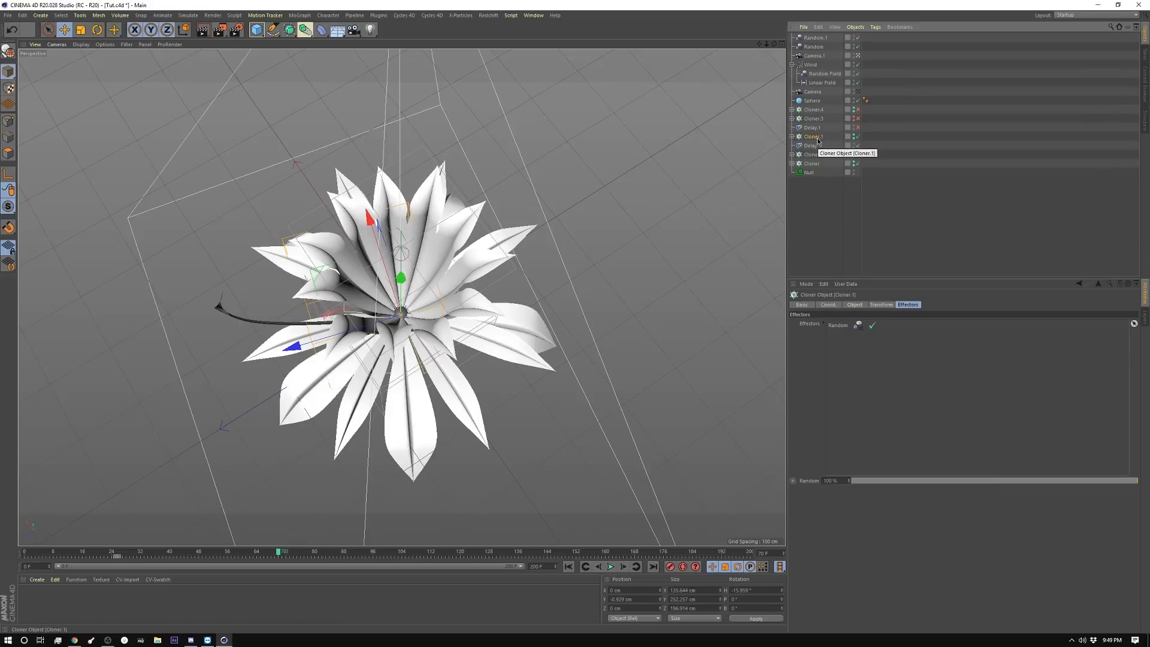
pyautogui.click(880, 305)
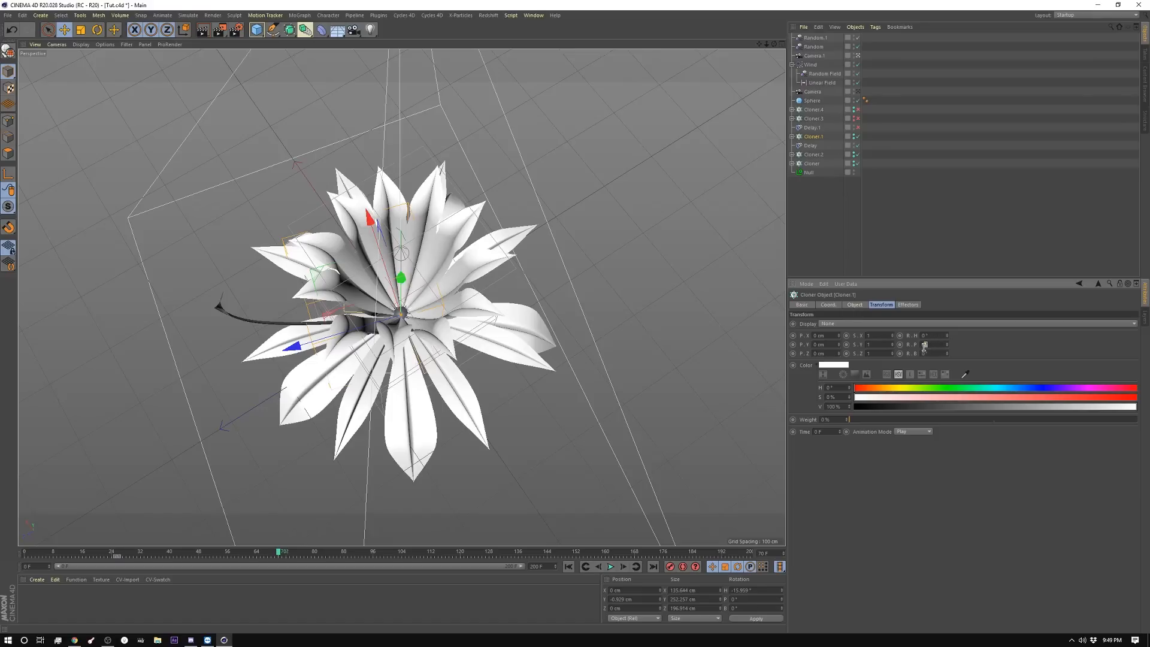
pyautogui.click(854, 305)
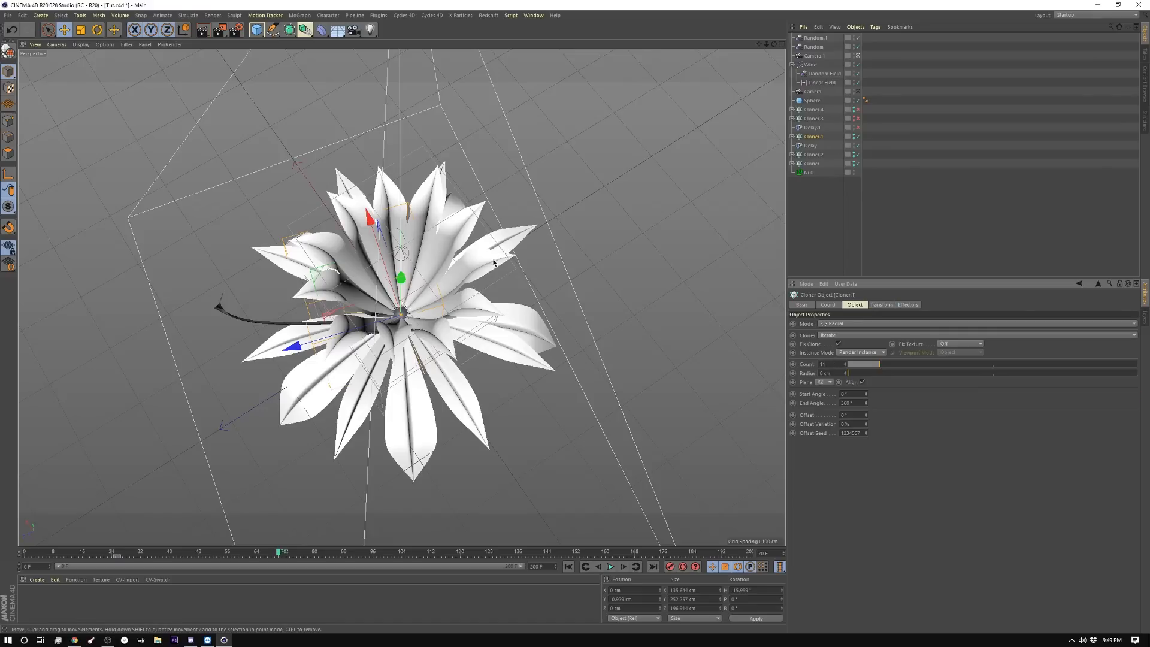
pyautogui.moveTo(478, 272)
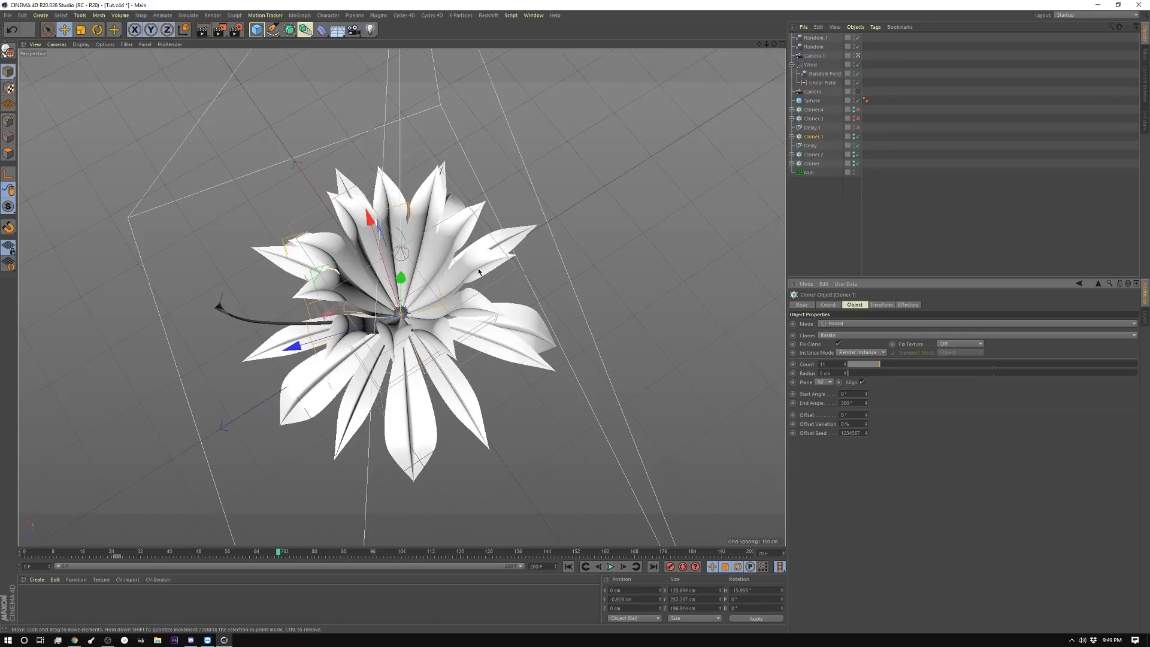
pyautogui.moveTo(484, 261)
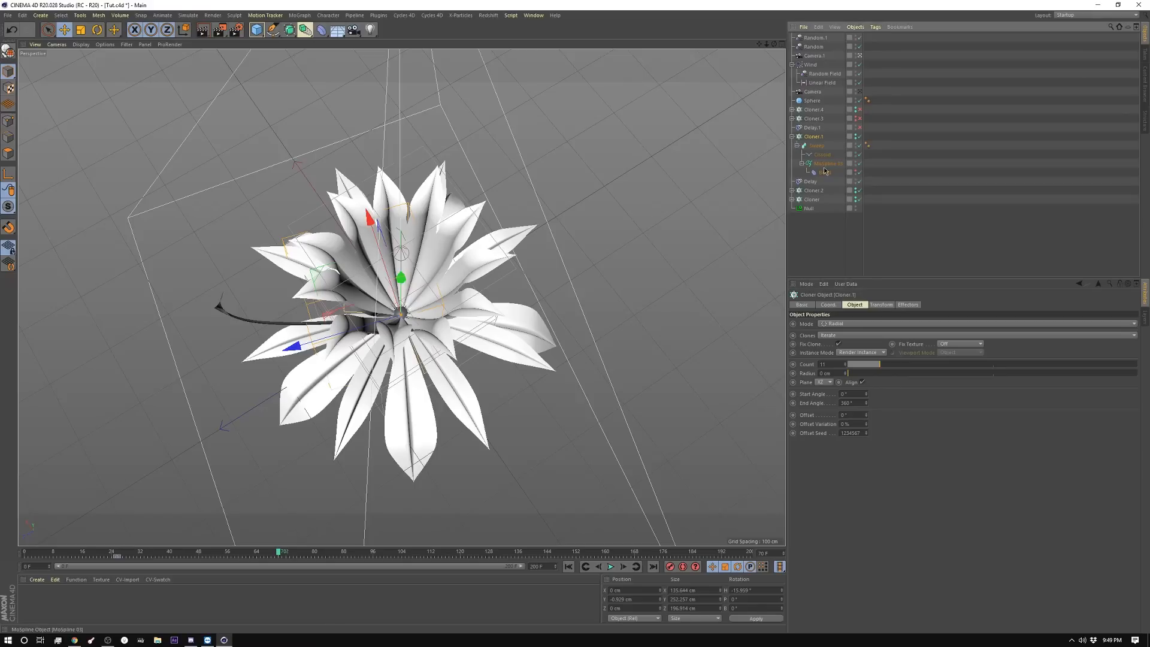
# Curl the inner layer with the Bend deformer under MoSpline 03 and preview from the first frame
pyautogui.click(823, 172)
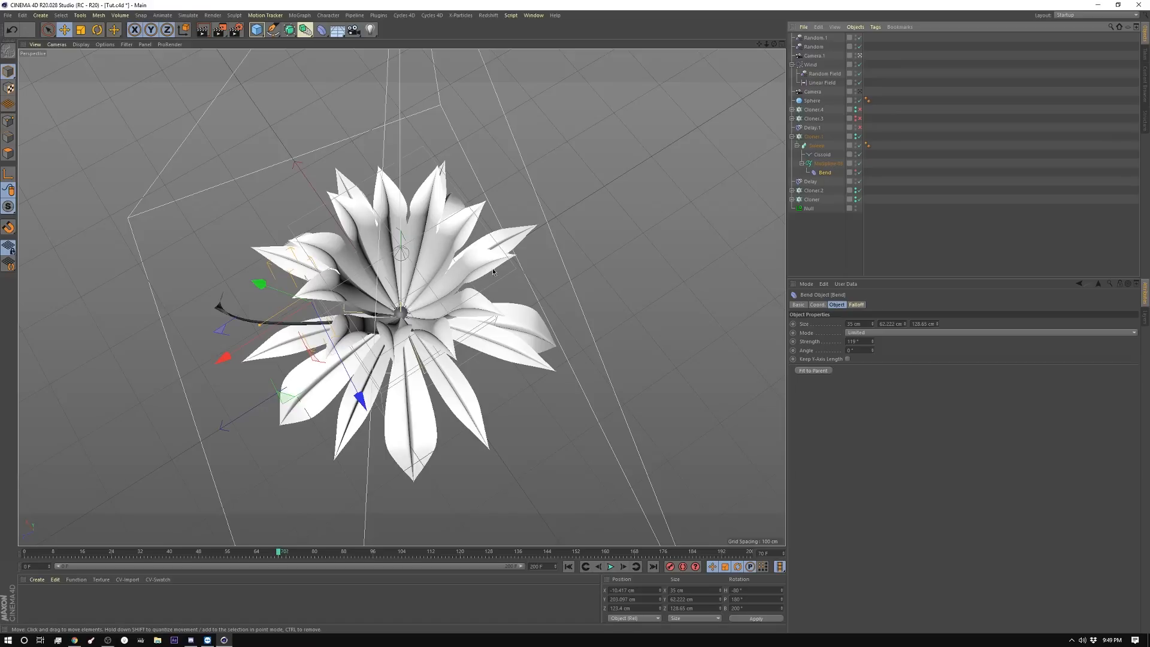
pyautogui.click(599, 567)
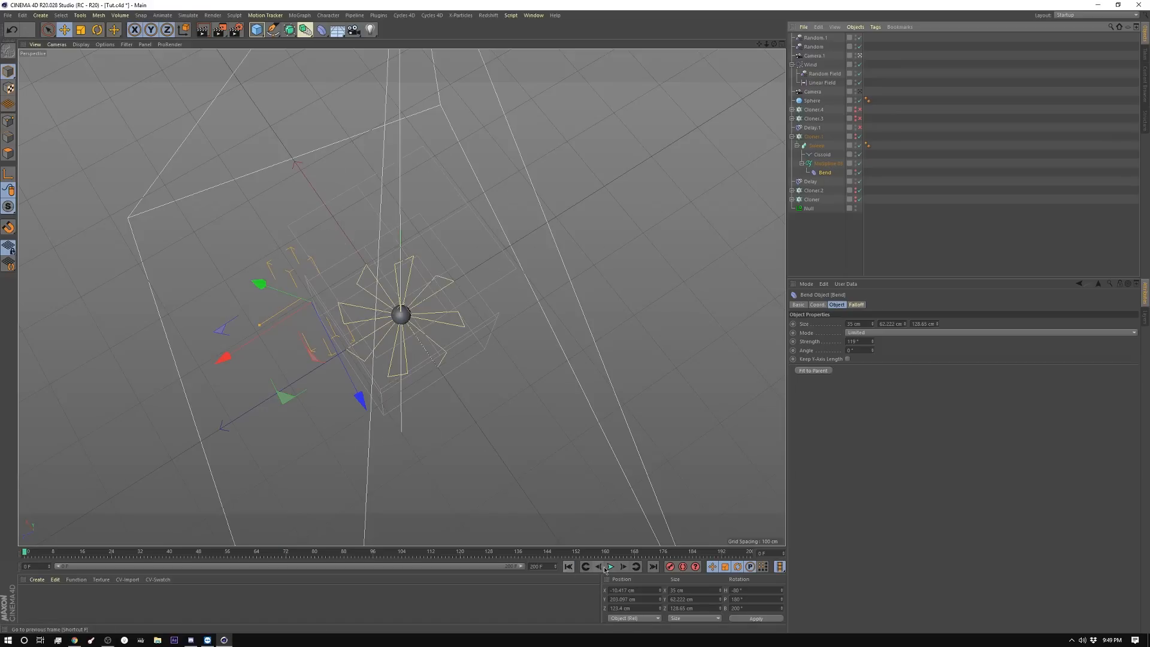
pyautogui.click(612, 567)
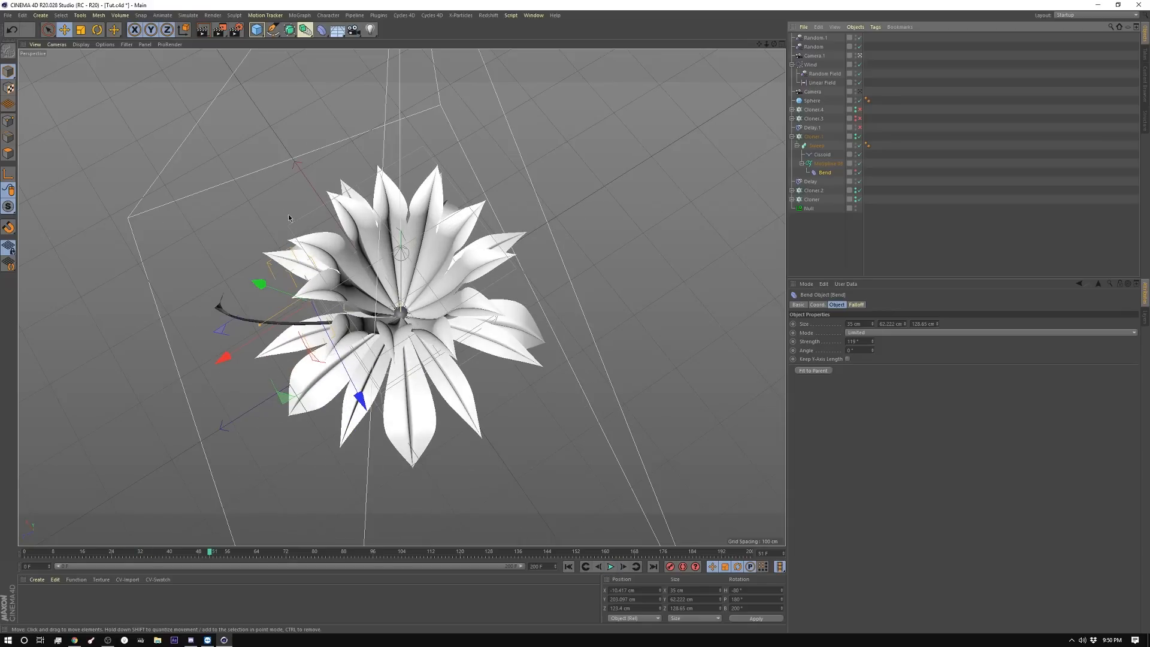
pyautogui.moveTo(380, 226)
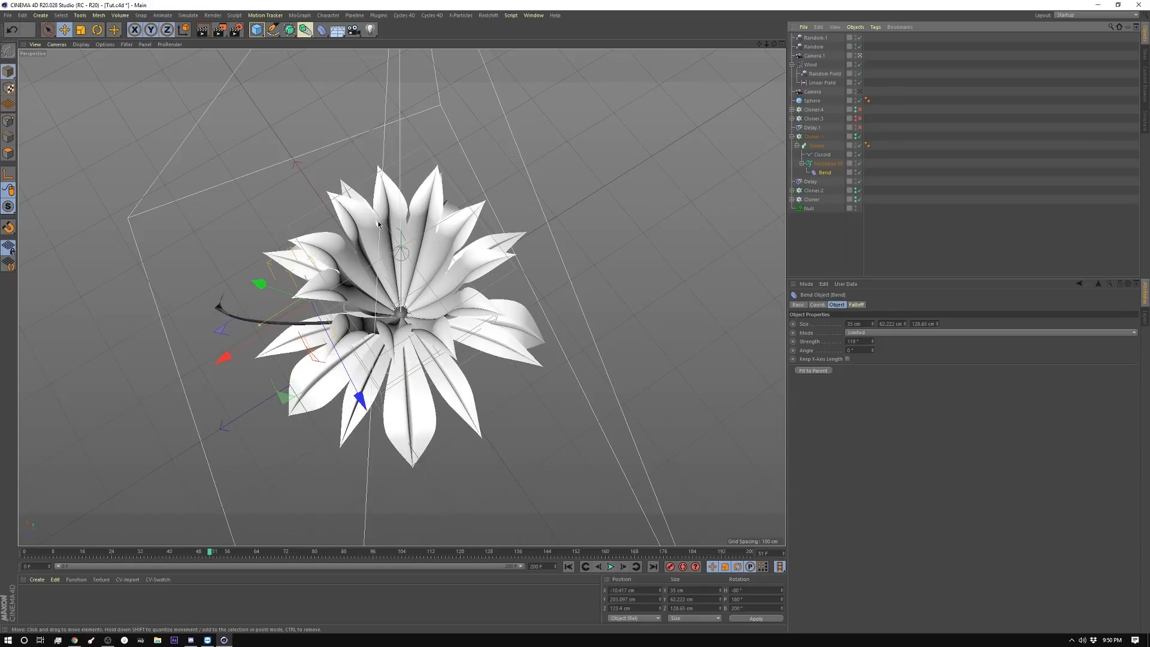
pyautogui.moveTo(814, 151)
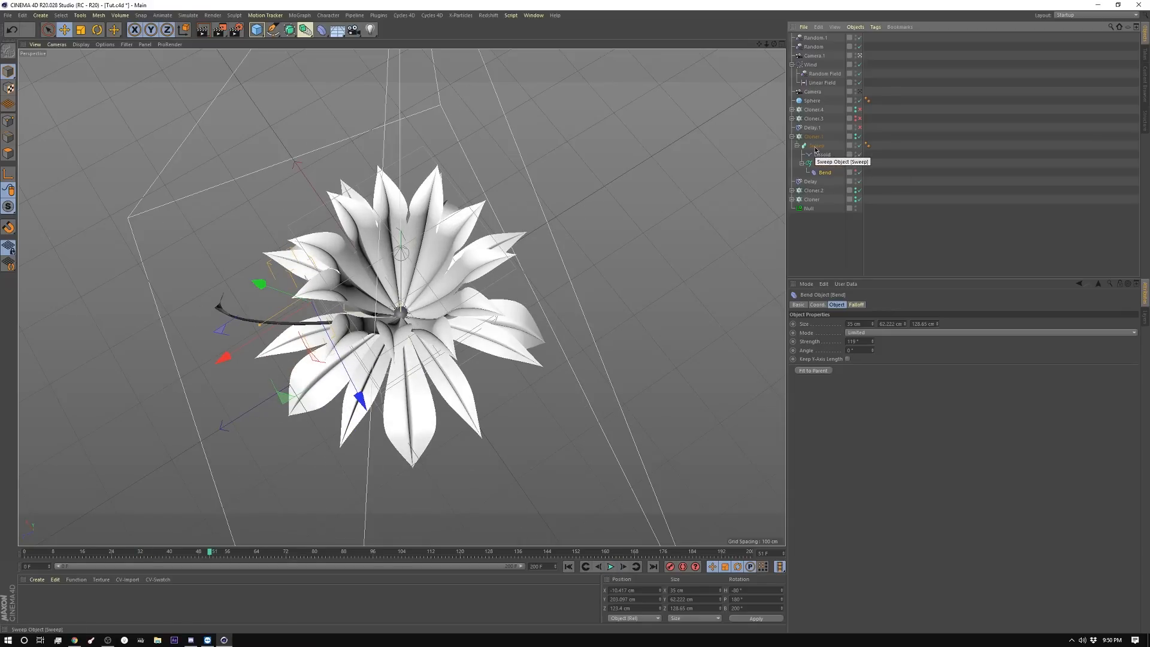
pyautogui.click(829, 163)
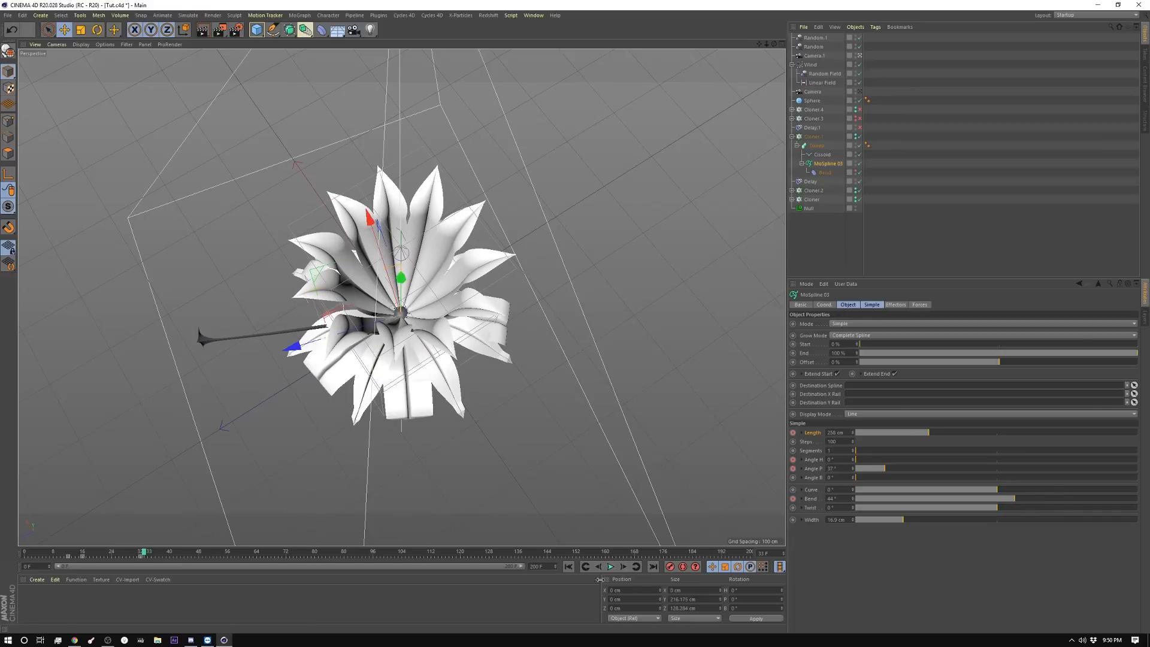
# Enable the Cloner 4 leaf layer so long thin leaves rise around the flower
pyautogui.click(813, 119)
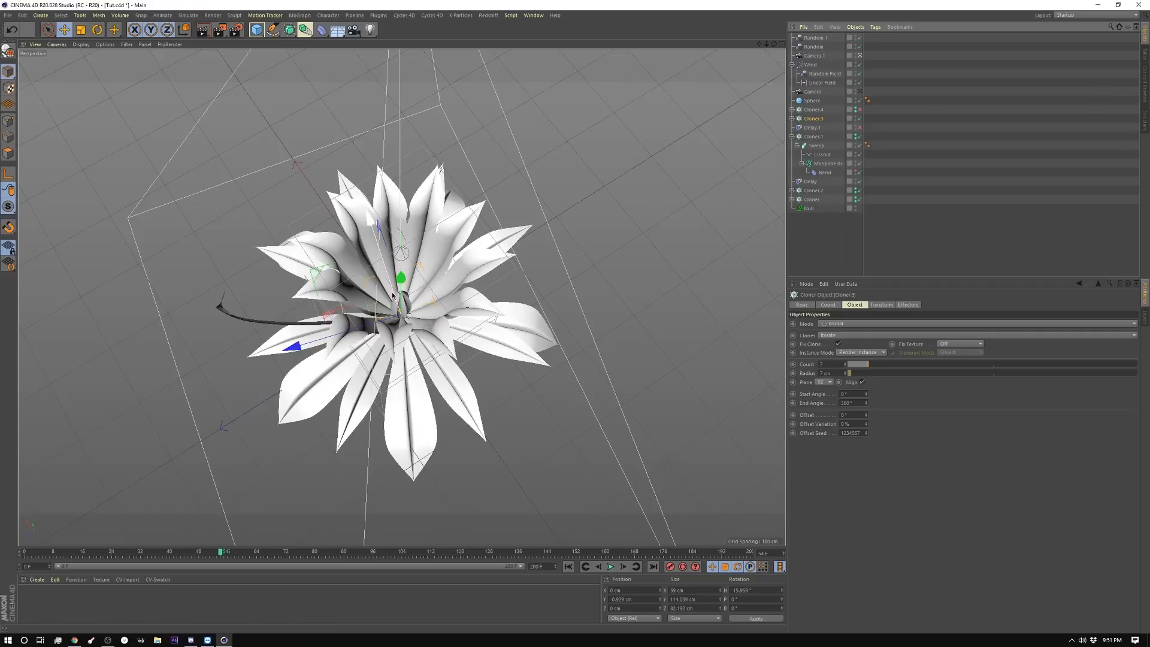
pyautogui.click(610, 567)
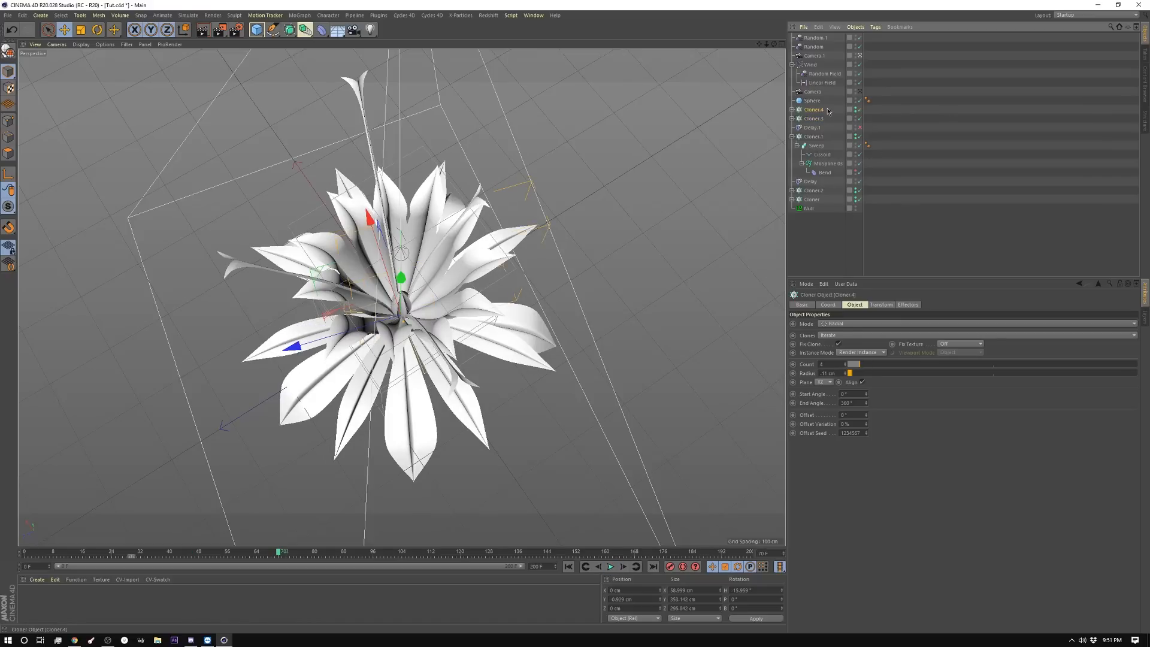
# Include the Wind field in the forces acting on the leaf layer's MoSpline 05
pyautogui.click(792, 111)
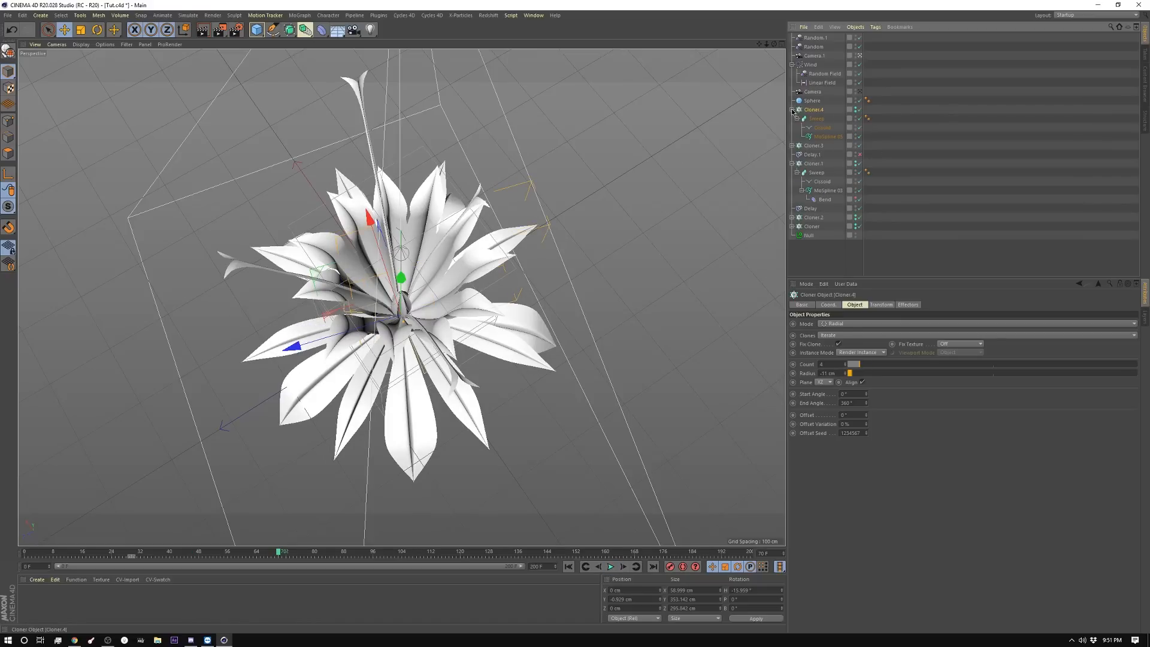
pyautogui.click(816, 118)
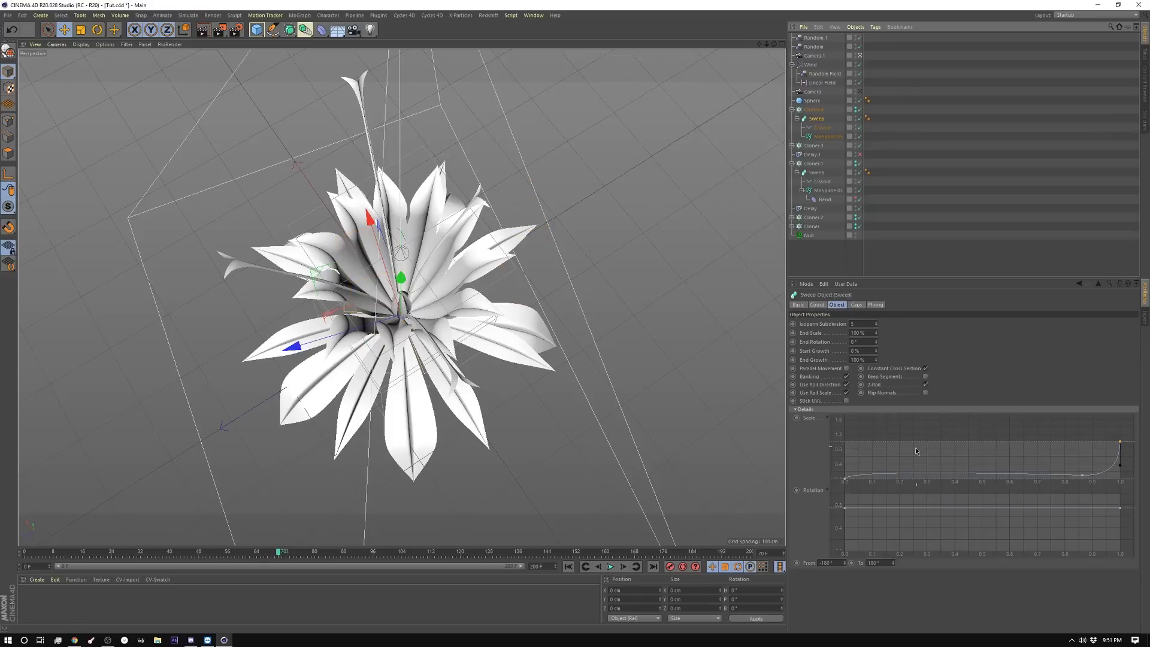
pyautogui.moveTo(901, 476)
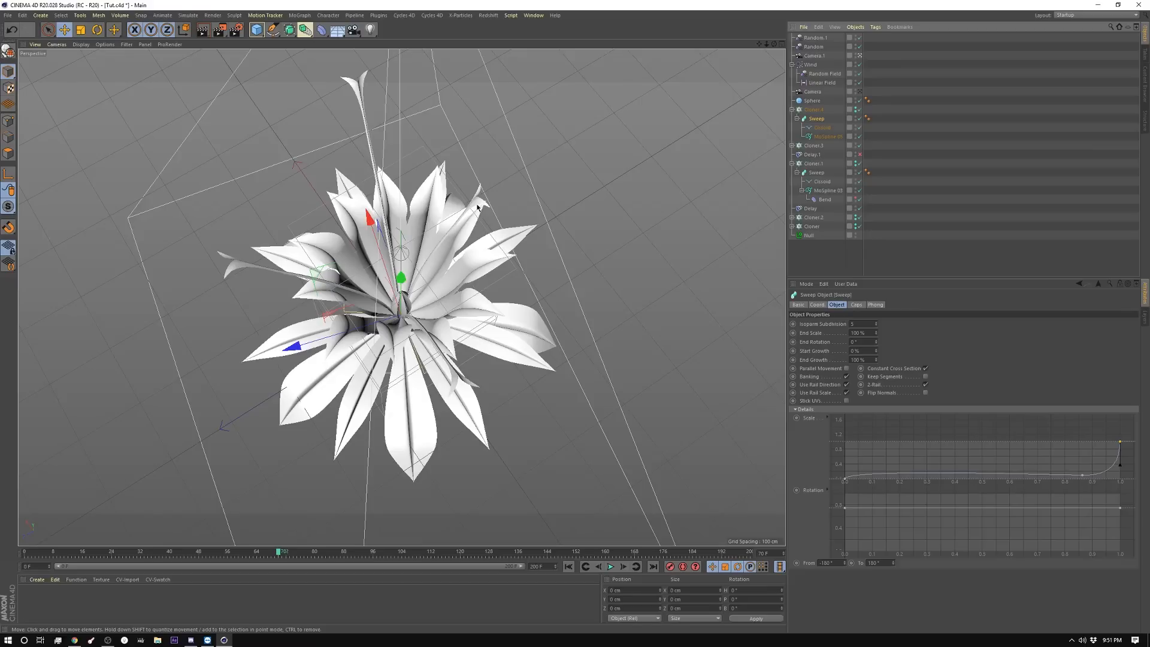
pyautogui.moveTo(338, 79)
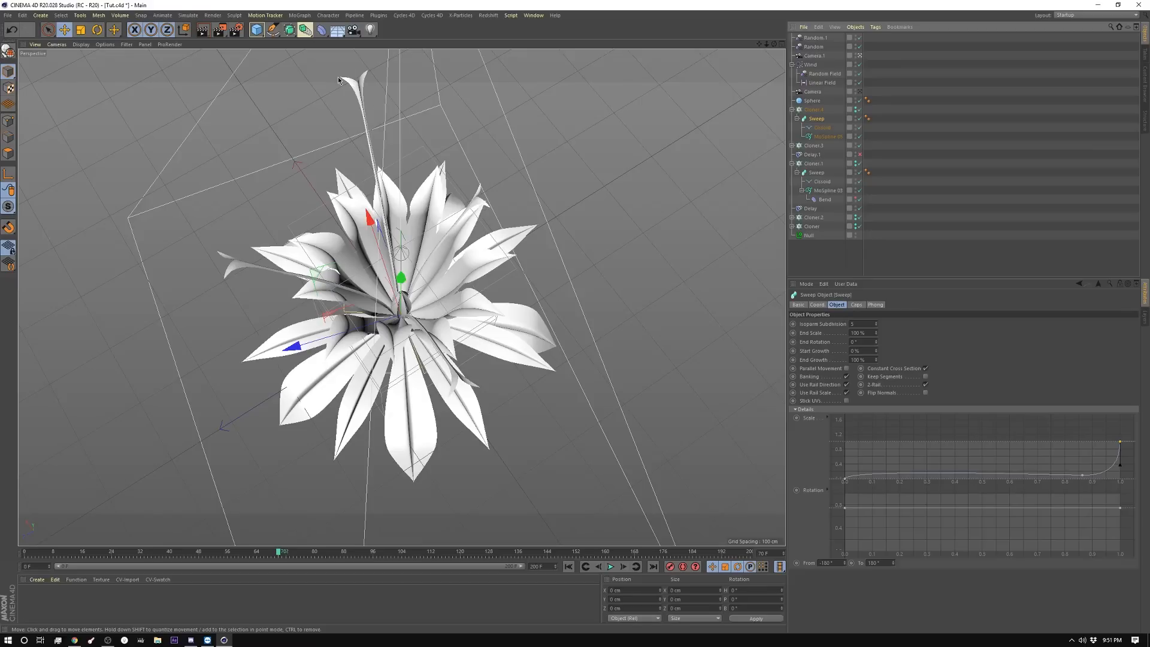
pyautogui.click(828, 137)
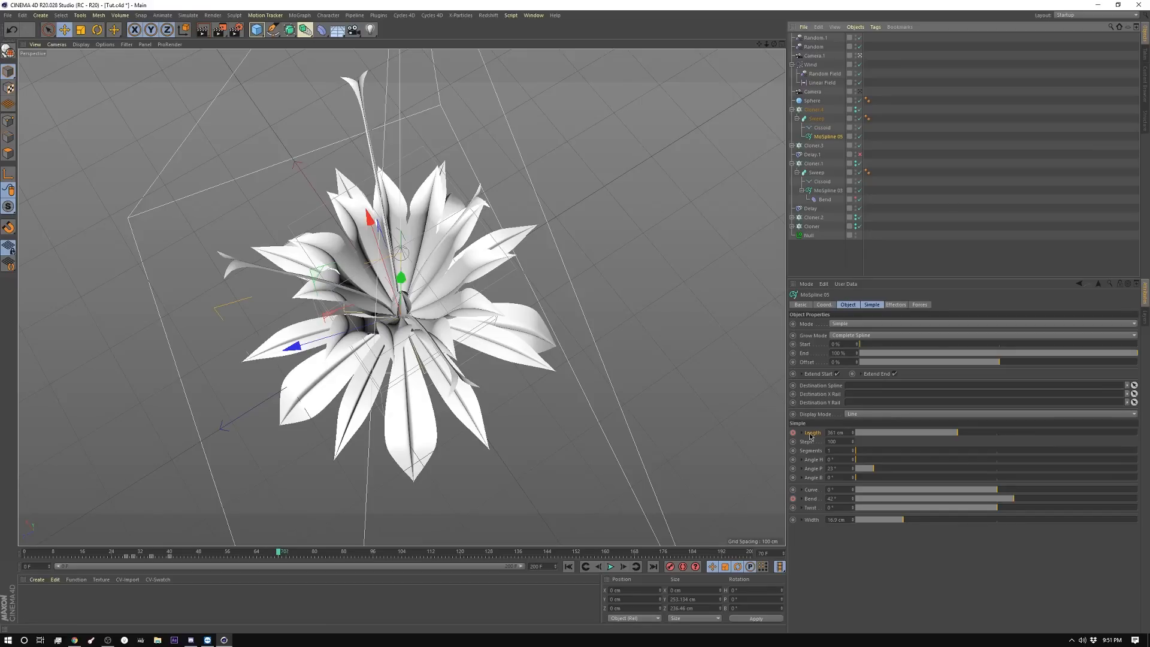
pyautogui.click(919, 304)
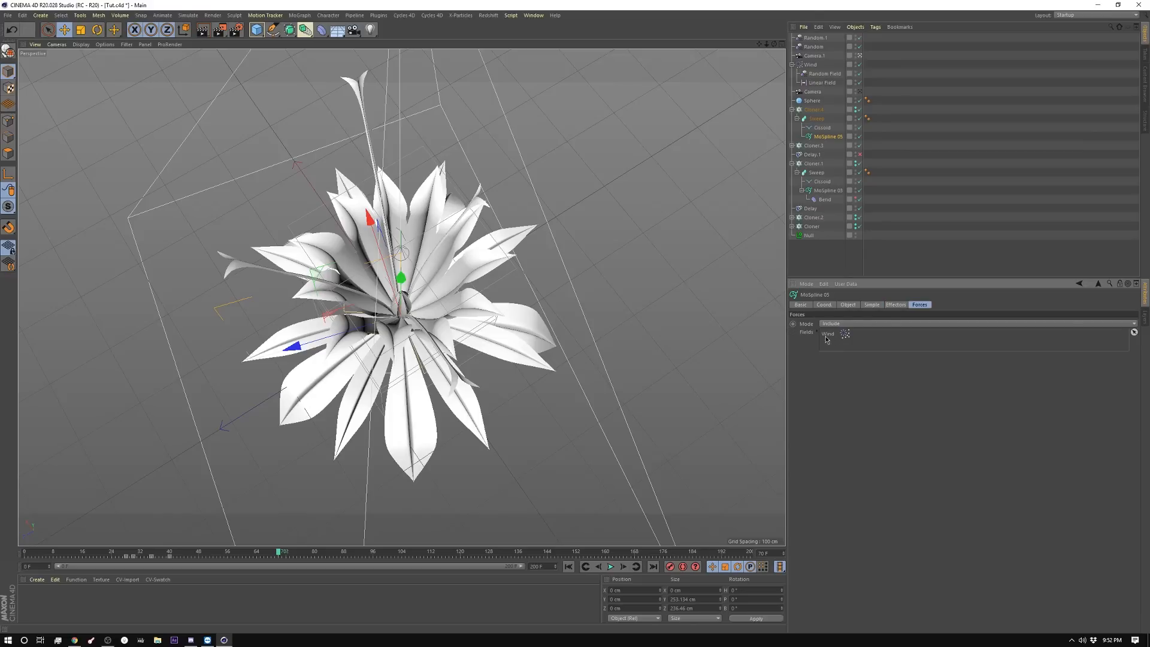
# Replay the growth from the first frame to see the curled leaves blow in the wind
pyautogui.click(608, 567)
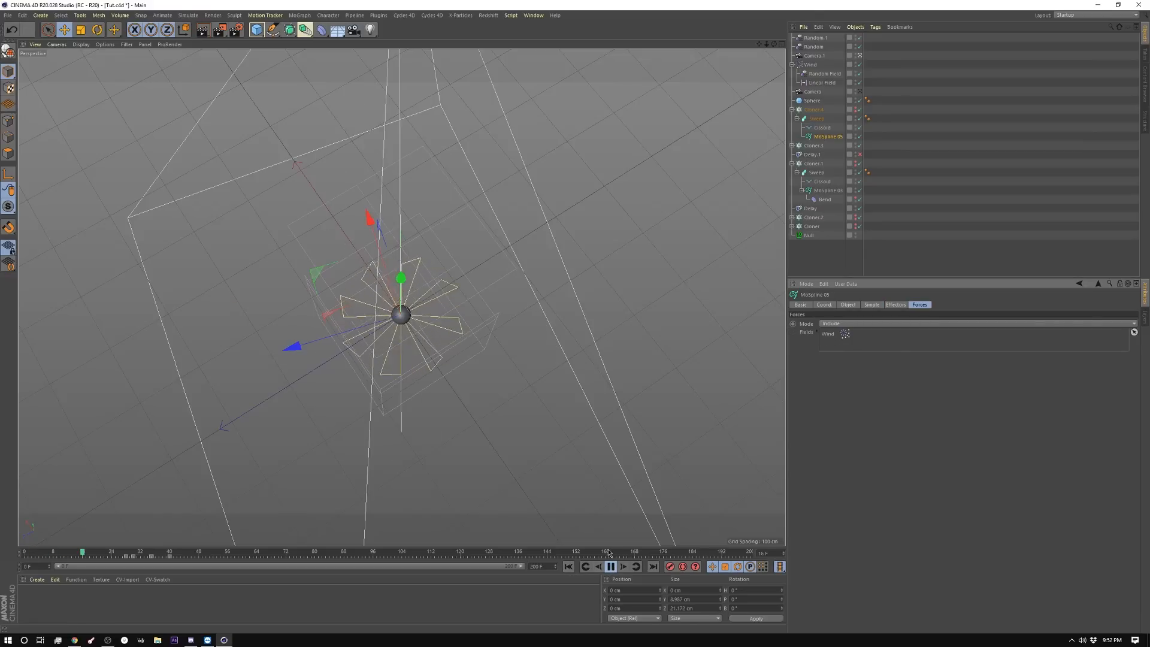
pyautogui.click(610, 567)
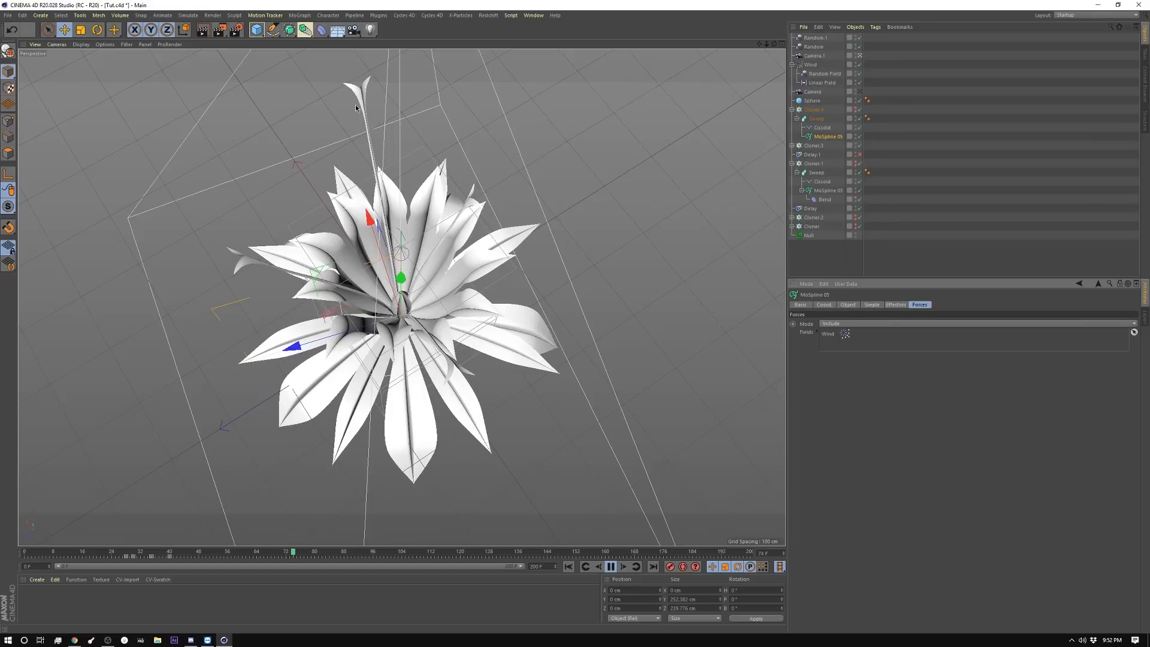
pyautogui.click(610, 567)
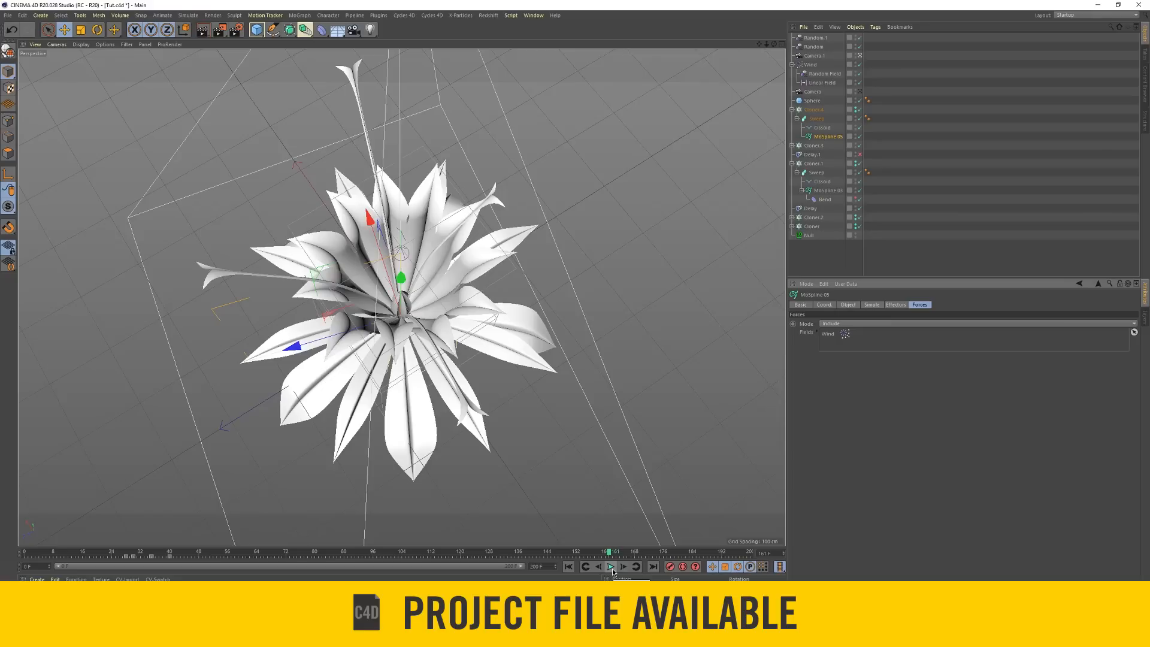
pyautogui.moveTo(610, 567)
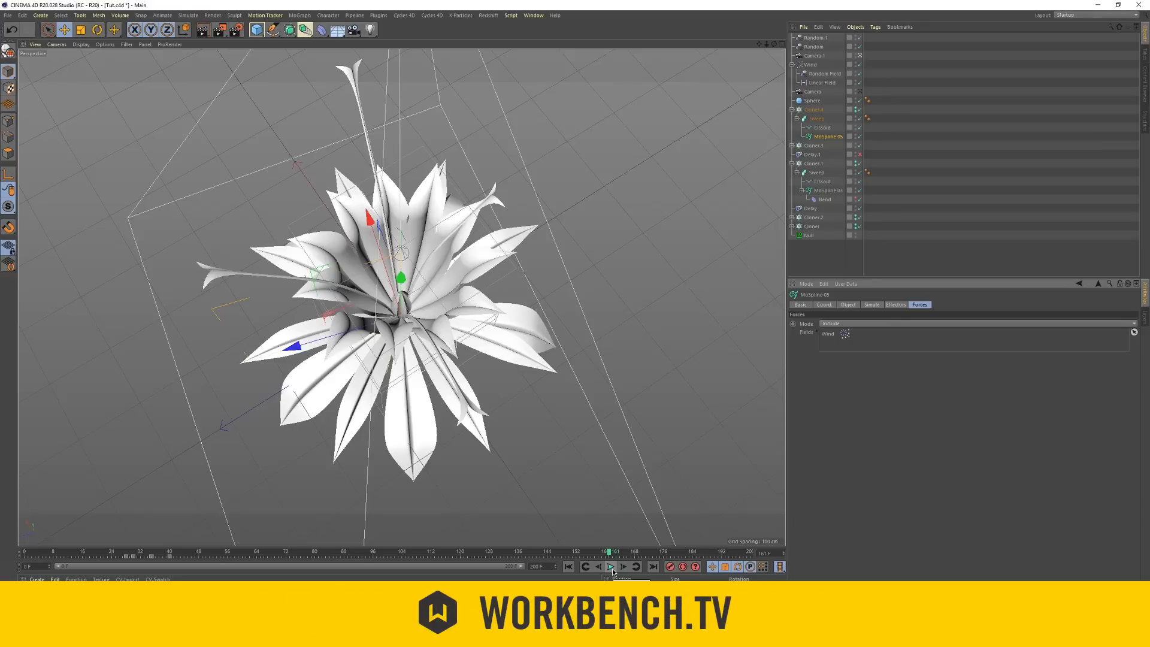
pyautogui.moveTo(611, 567)
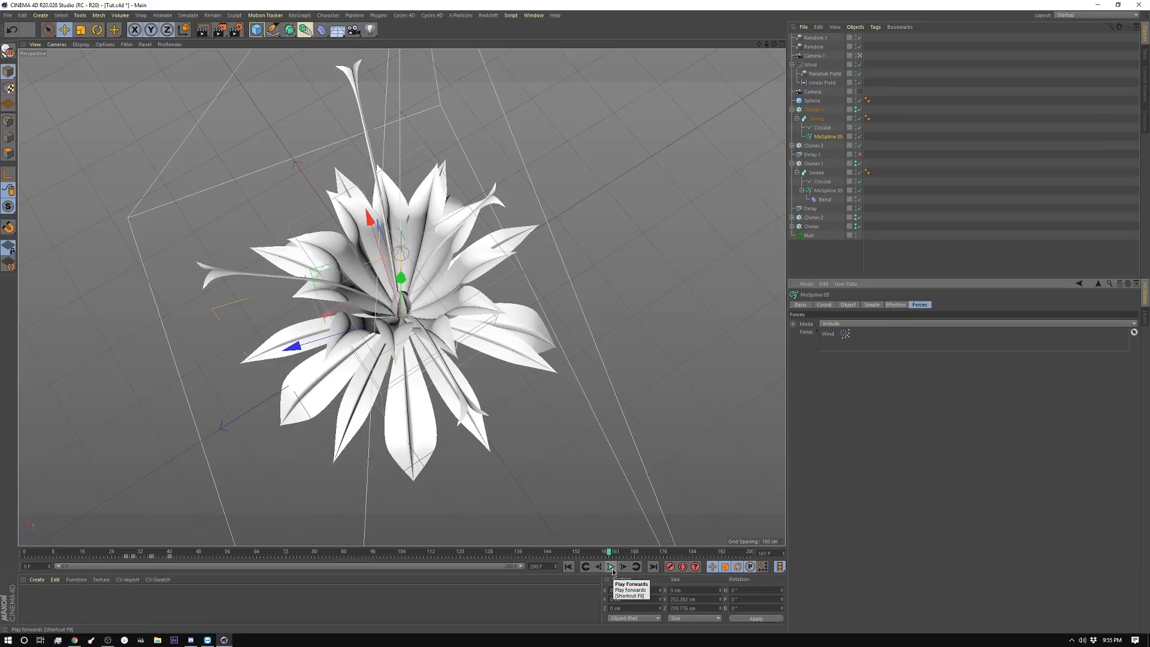